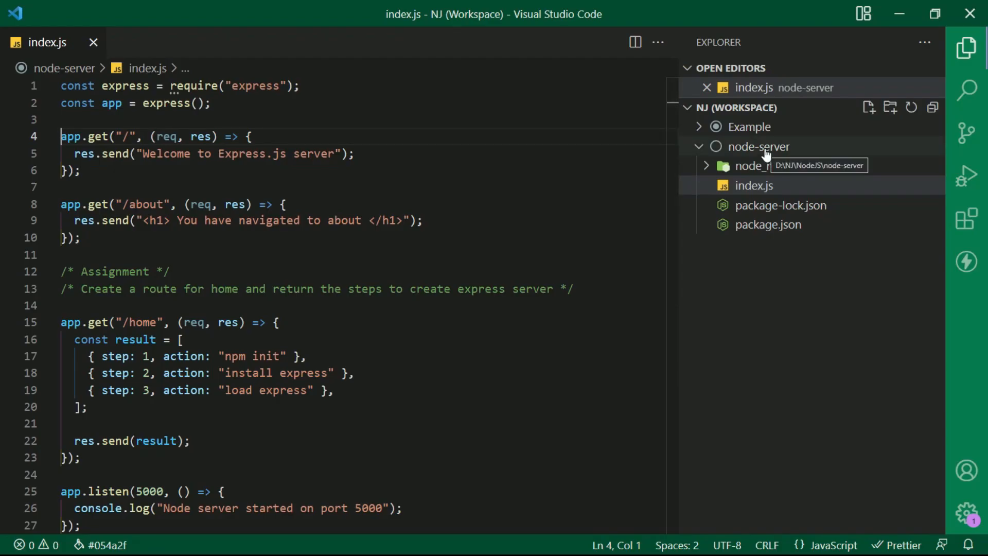
# Create a public folder under node-server and move node.png into it
pyautogui.write('publ')
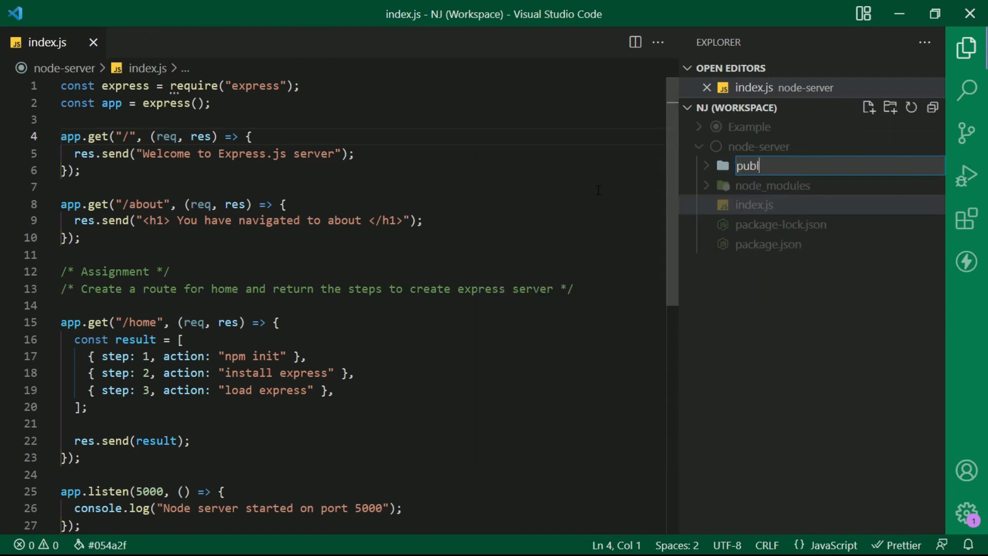
pyautogui.rightClick(750, 184)
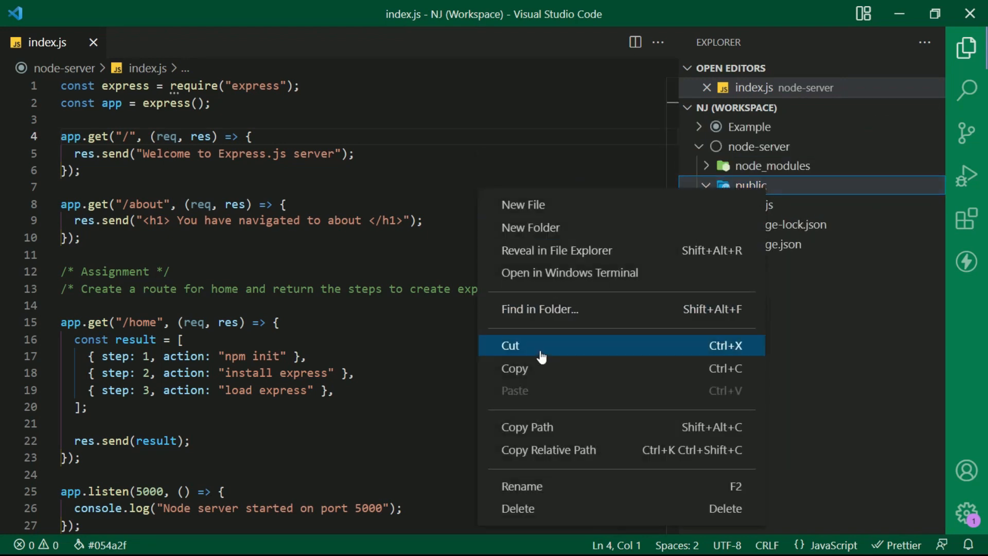
pyautogui.click(556, 250)
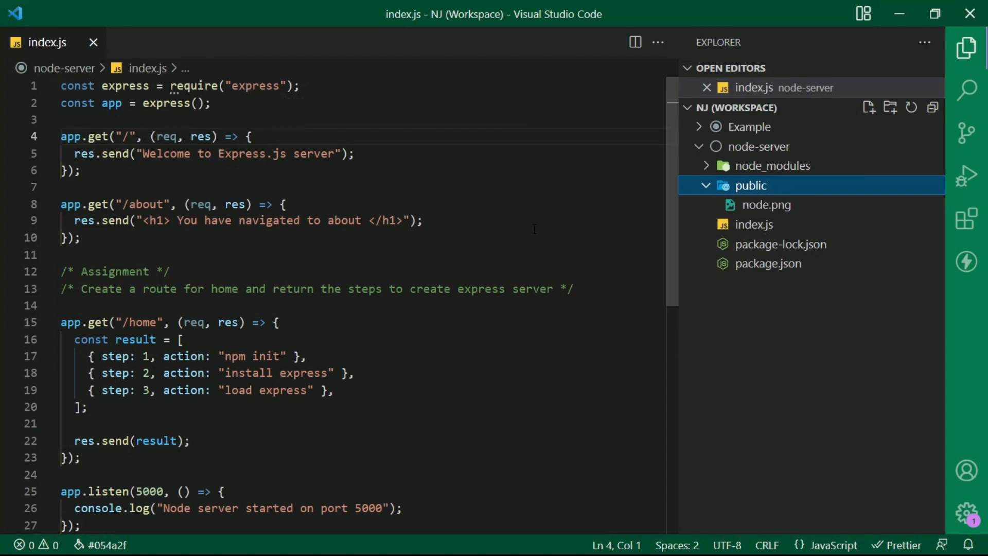
# Add app.use(express.static("public")) after the app setup in index.js
pyautogui.click(212, 103)
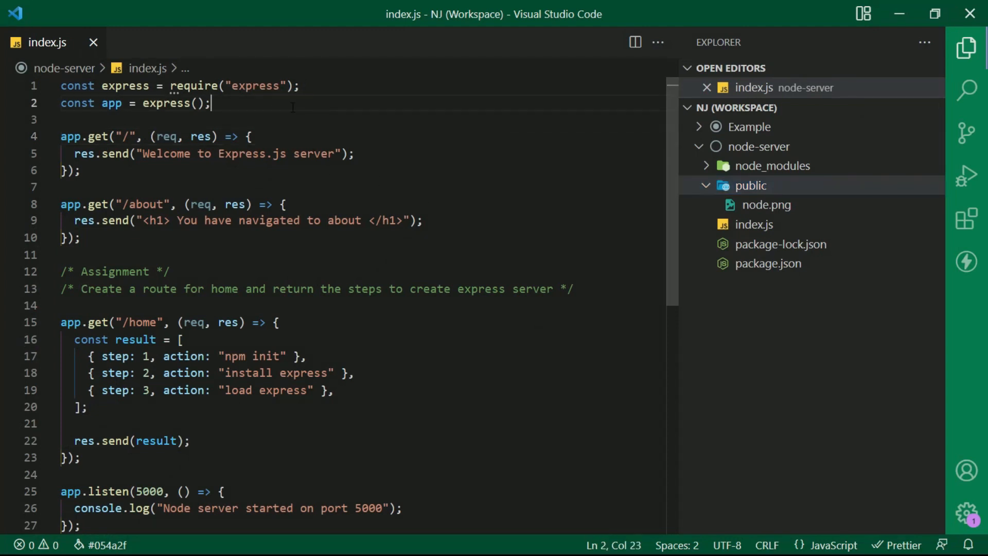
pyautogui.write('app.use(express')
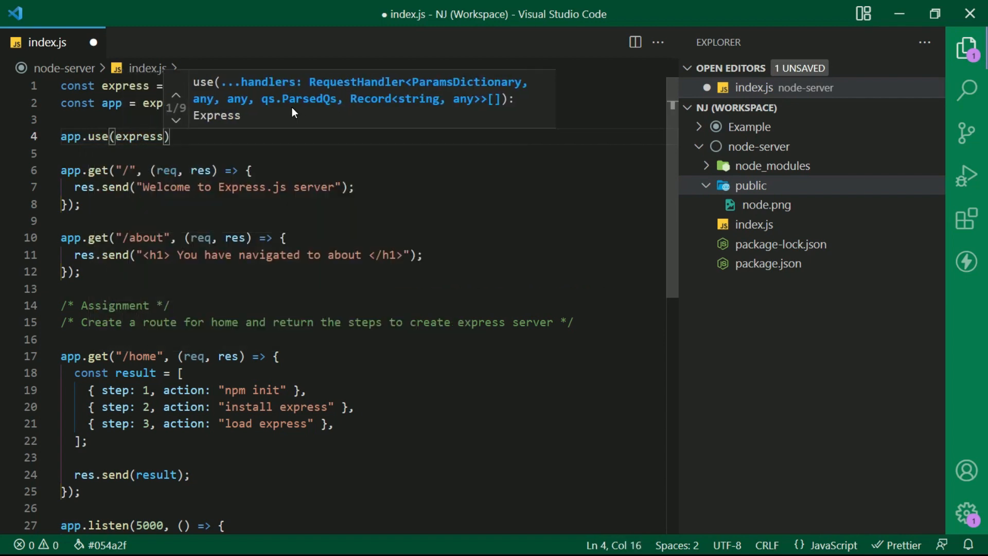
pyautogui.write('.static')
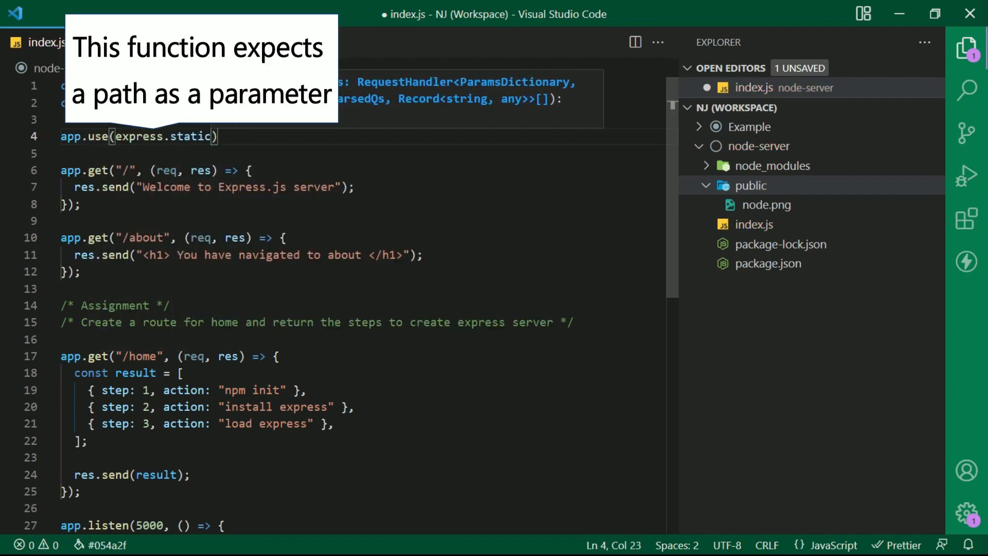
pyautogui.write('()')
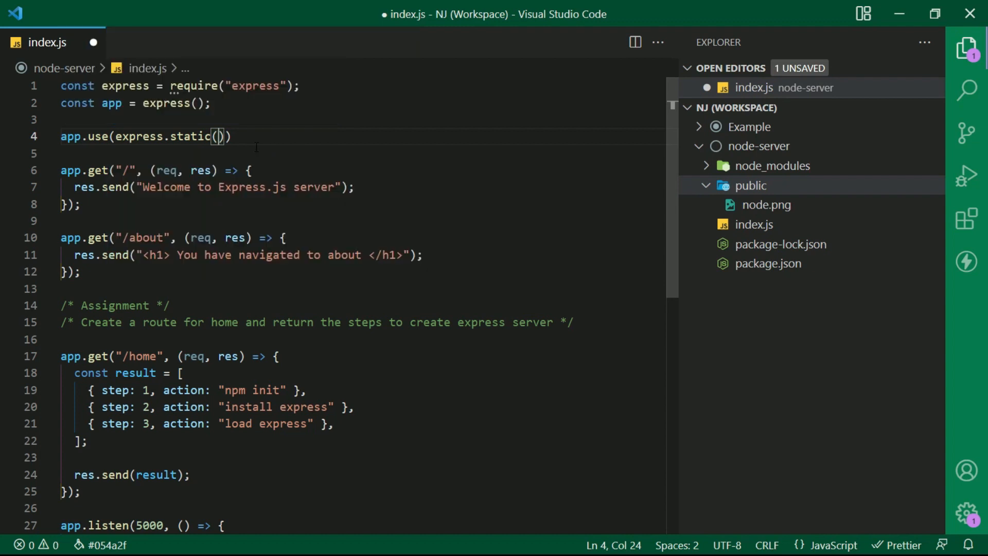
pyautogui.write('""')
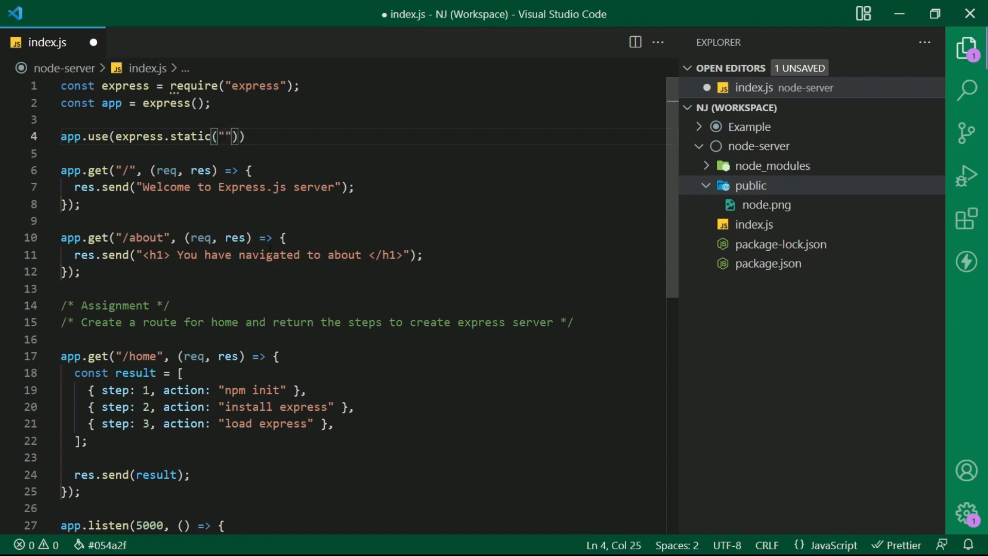
pyautogui.write('public')
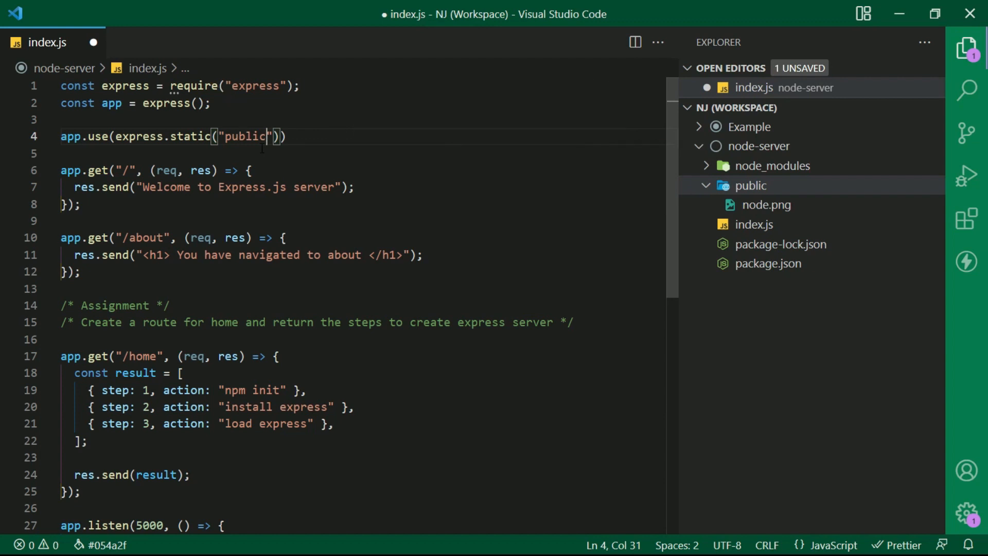
pyautogui.press('Backspace')
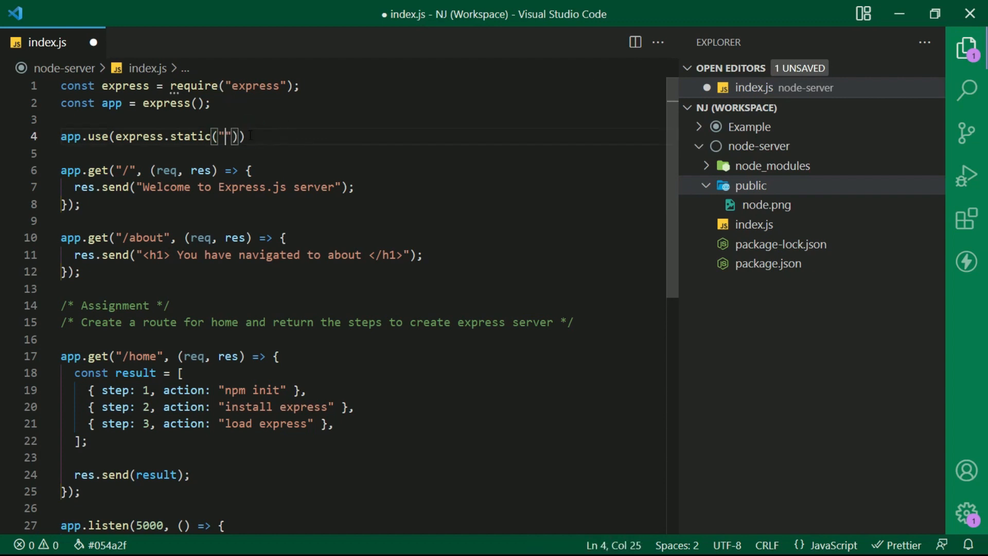
pyautogui.write('./publ')
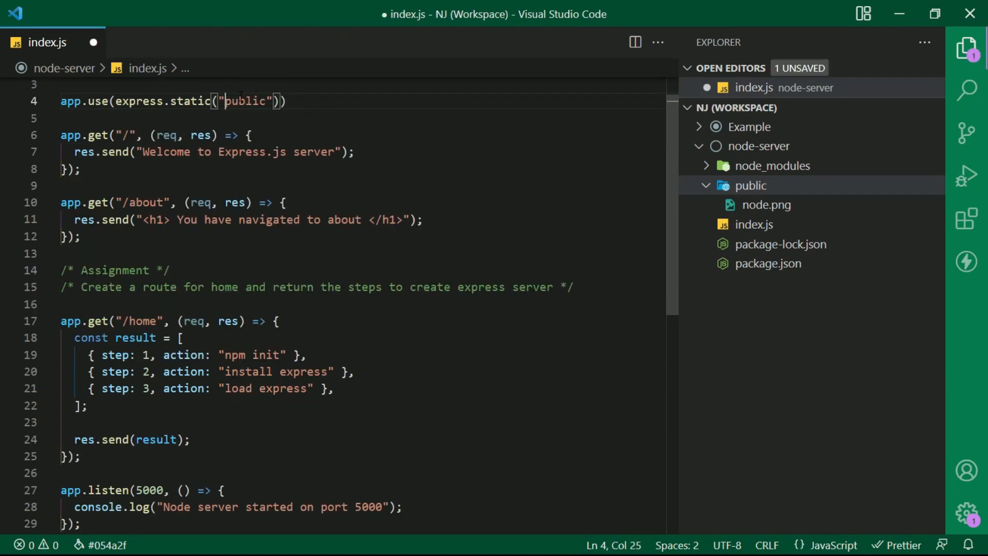
pyautogui.scroll(3)
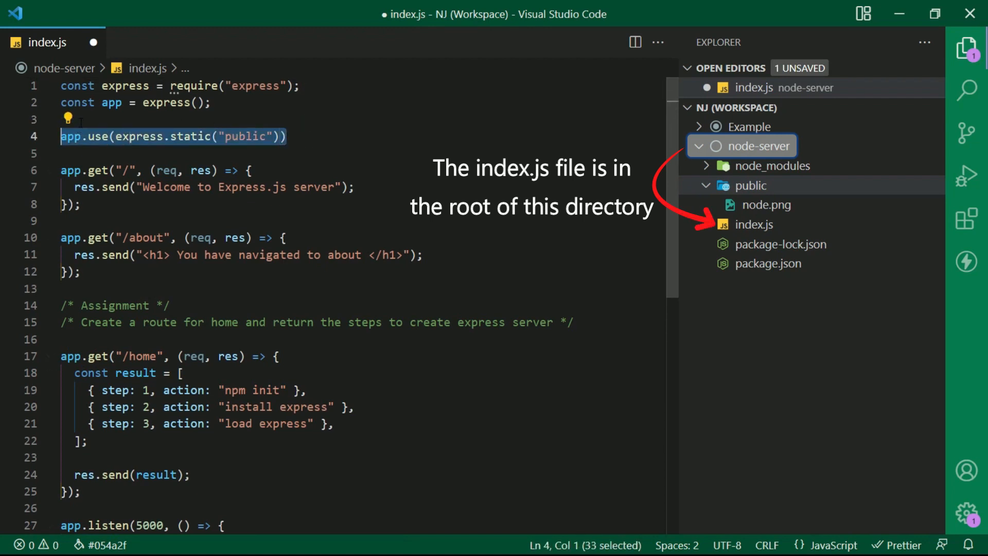
# Add a "//To serve static files" comment above the static line and save index.js
pyautogui.write('//To serve')
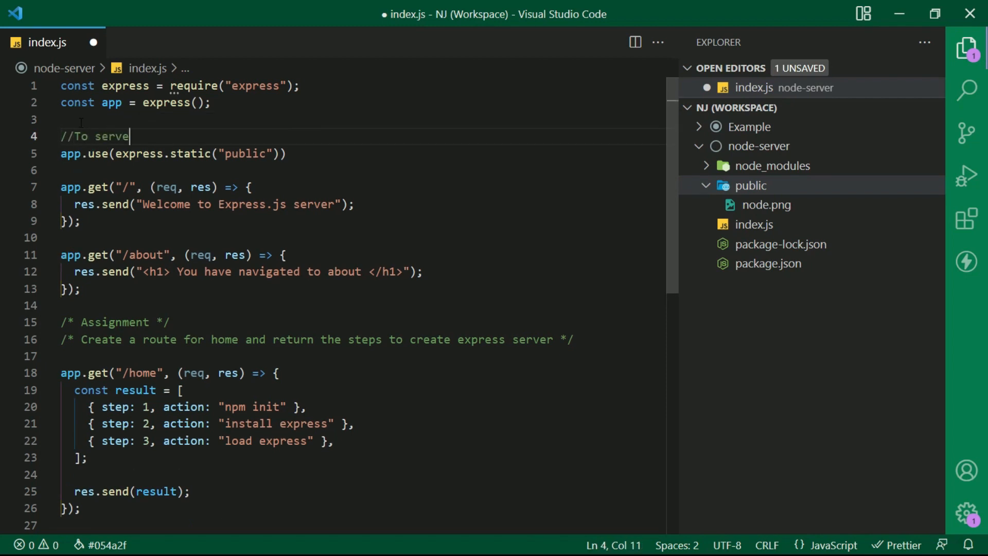
pyautogui.write('static fi')
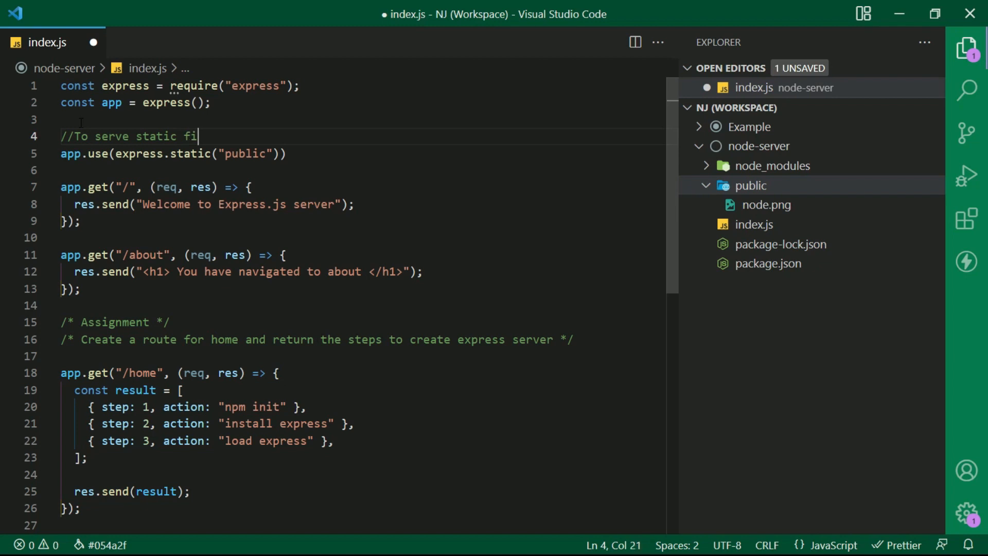
pyautogui.write('les')
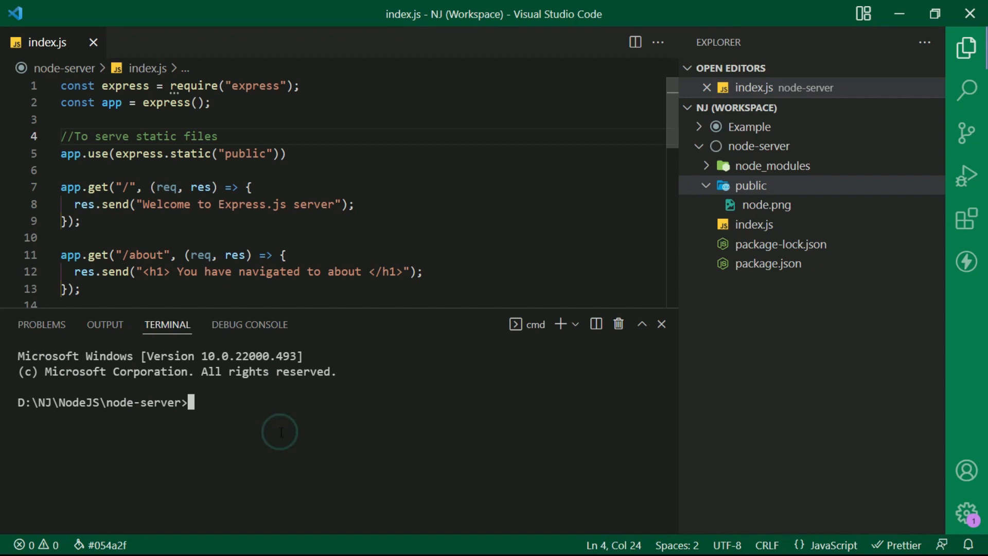
# Run npm i nodemon in the terminal, then start the server with nodemon index.js
pyautogui.write('n')
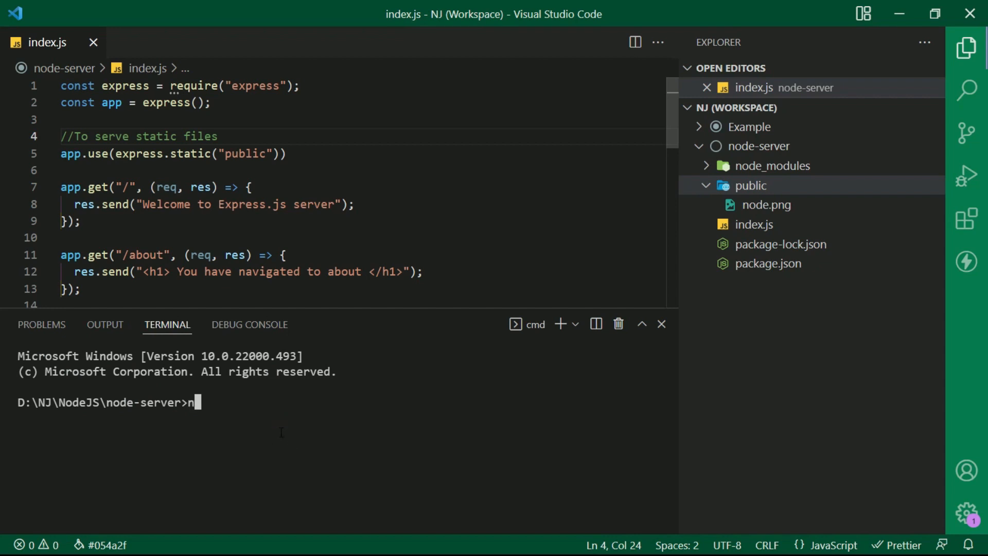
pyautogui.write('pm i nodemon')
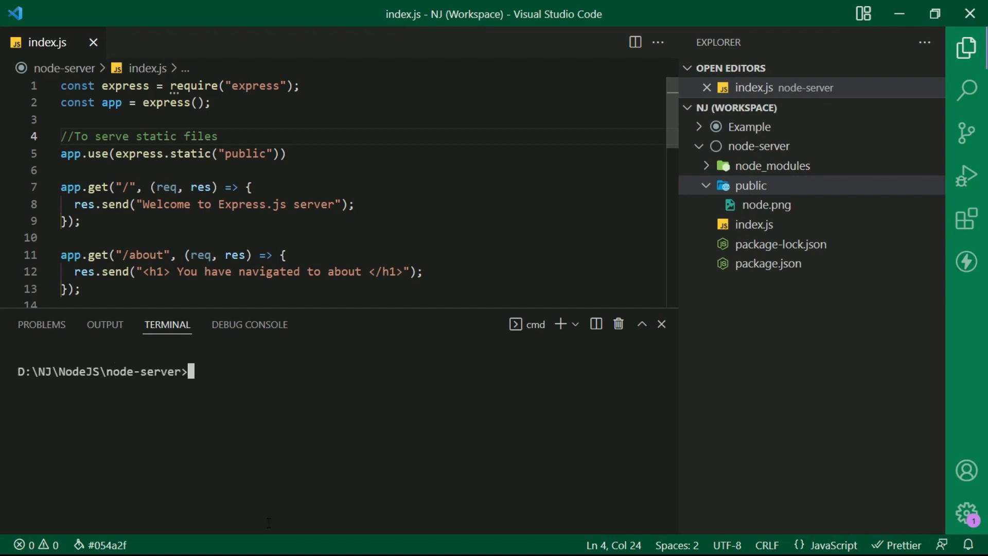
pyautogui.write('nodemon index.js')
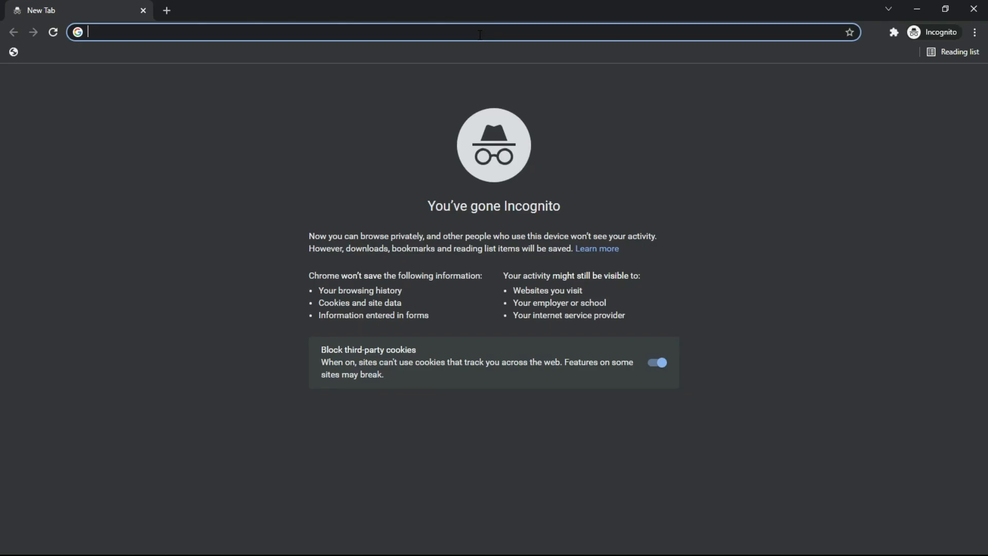
# Load localhost:5000/node.png in Chrome to view the served Node.js logo
pyautogui.write('localhost:5000/node.png')
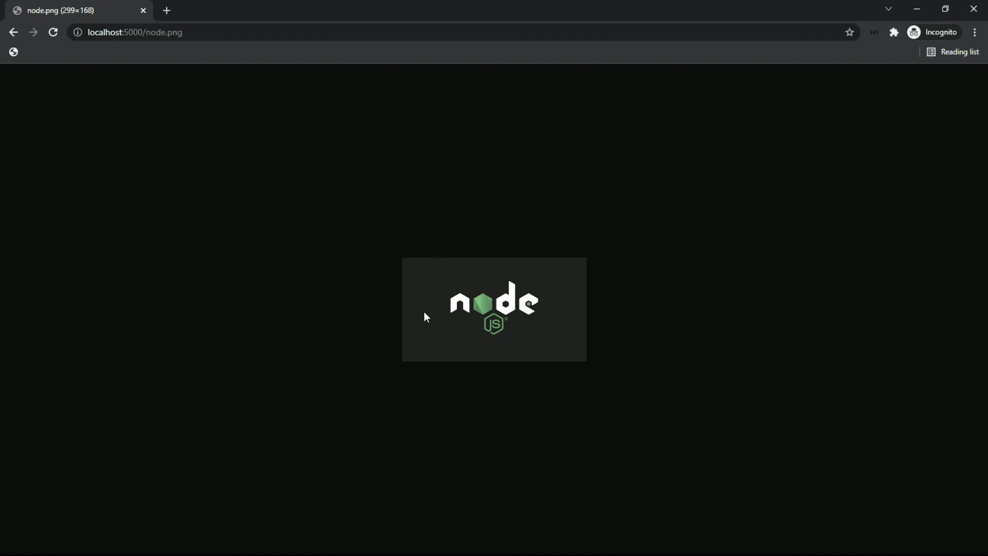
pyautogui.moveTo(860, 157)
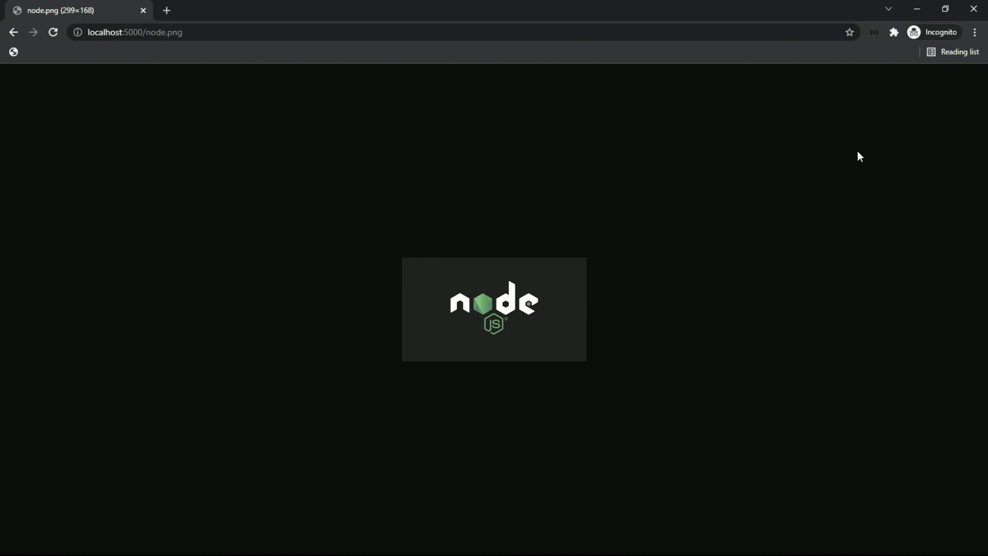
pyautogui.moveTo(708, 14)
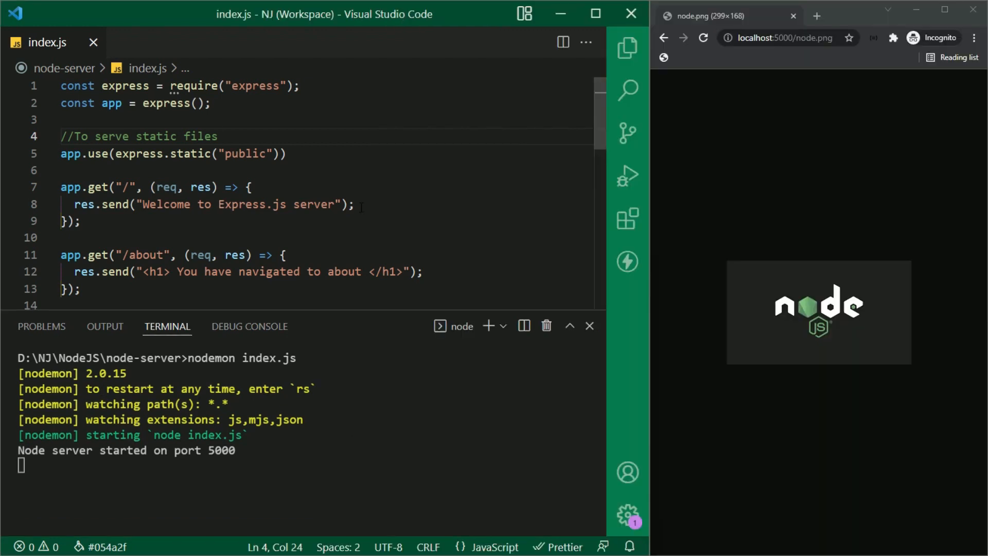
# Create css, image, js and pages folders in public, with a new index.html in pages
pyautogui.click(627, 47)
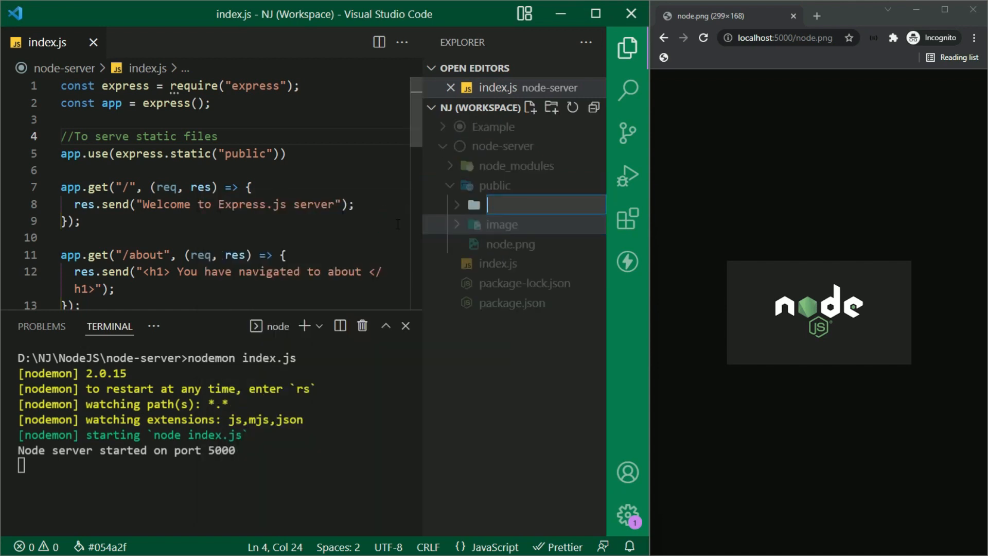
pyautogui.rightClick(495, 184)
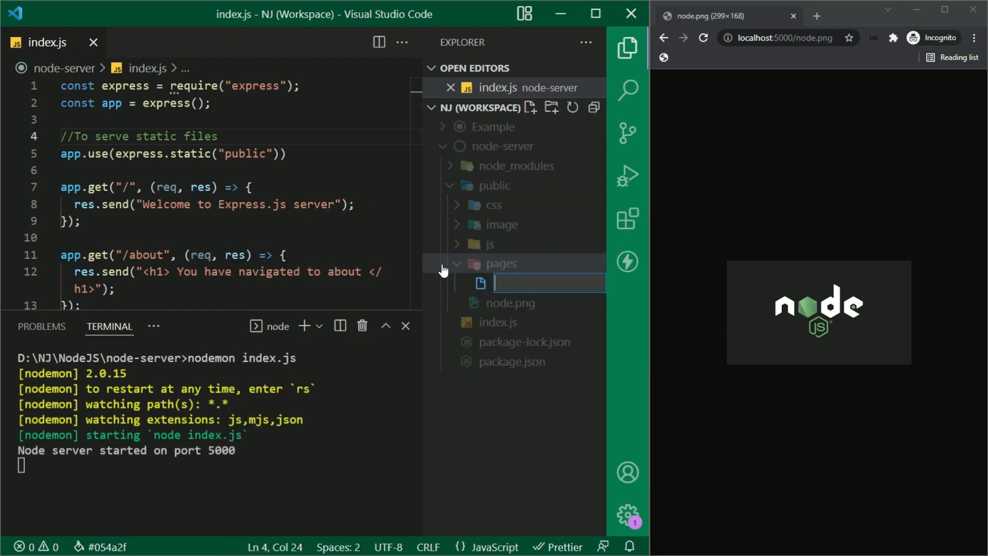
pyautogui.write('index.html')
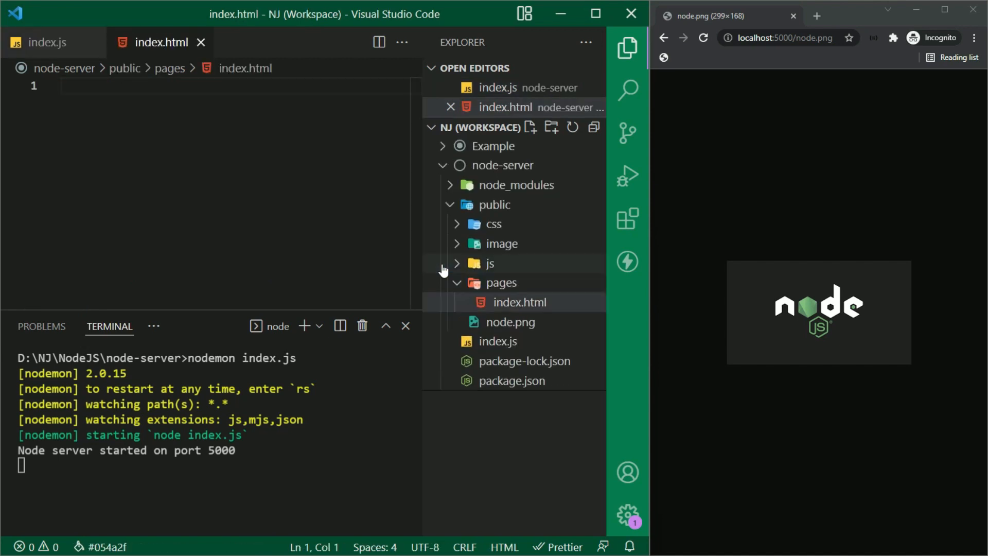
# Write index.html with an h1 "Served from static pages" and h4 "Index.js", then save
pyautogui.write('<!DOCTYPE html>')
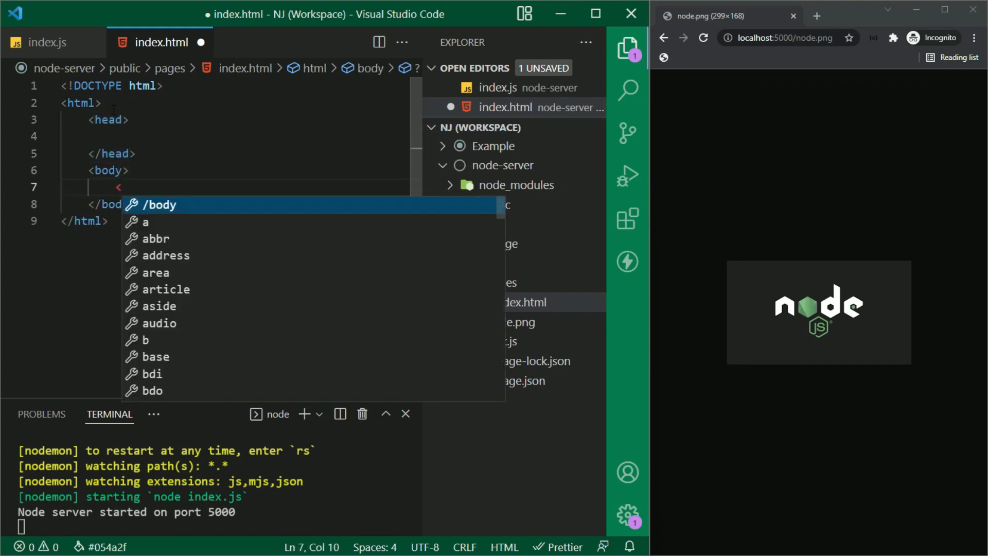
pyautogui.write('h1>Served </h1>')
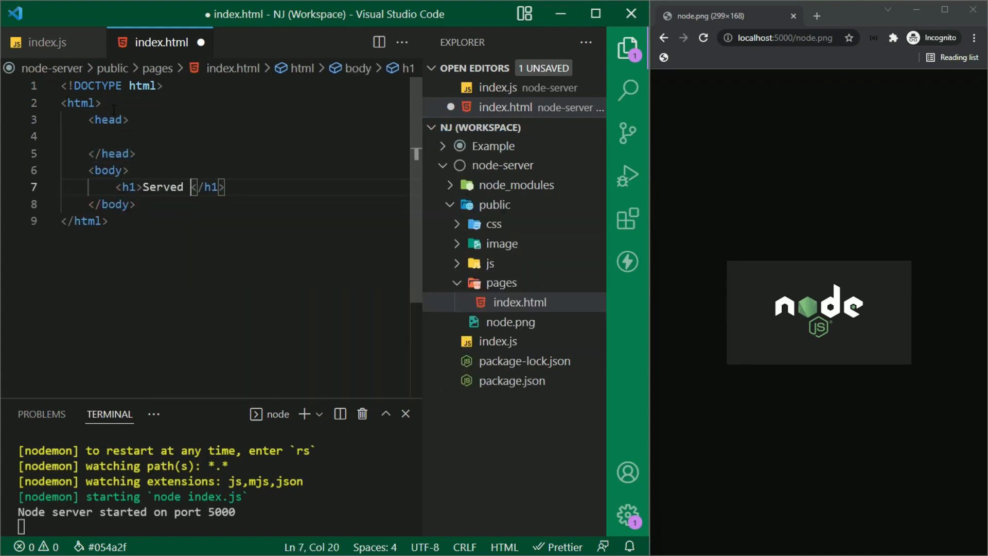
pyautogui.write('from static pages')
pyautogui.write('<h4></h4>')
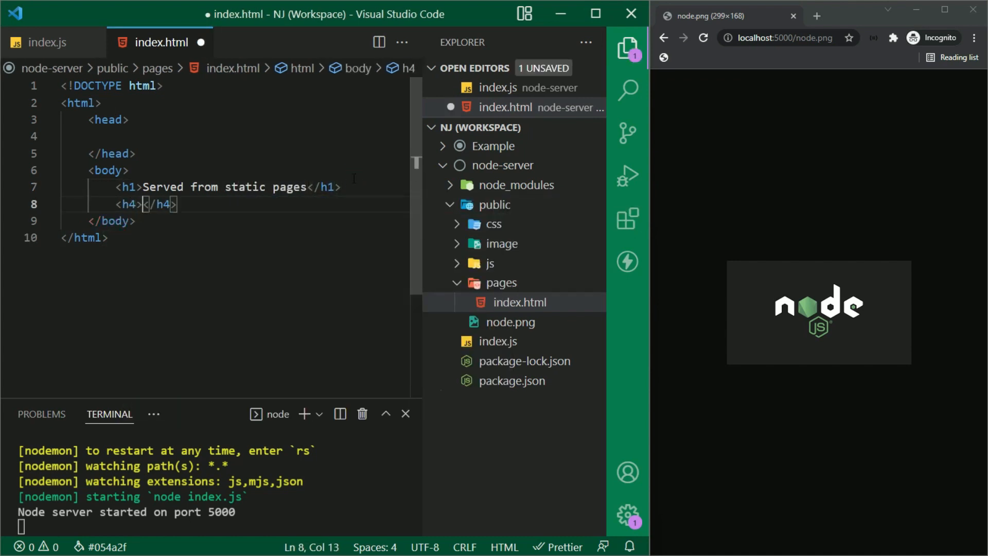
pyautogui.write('Index.')
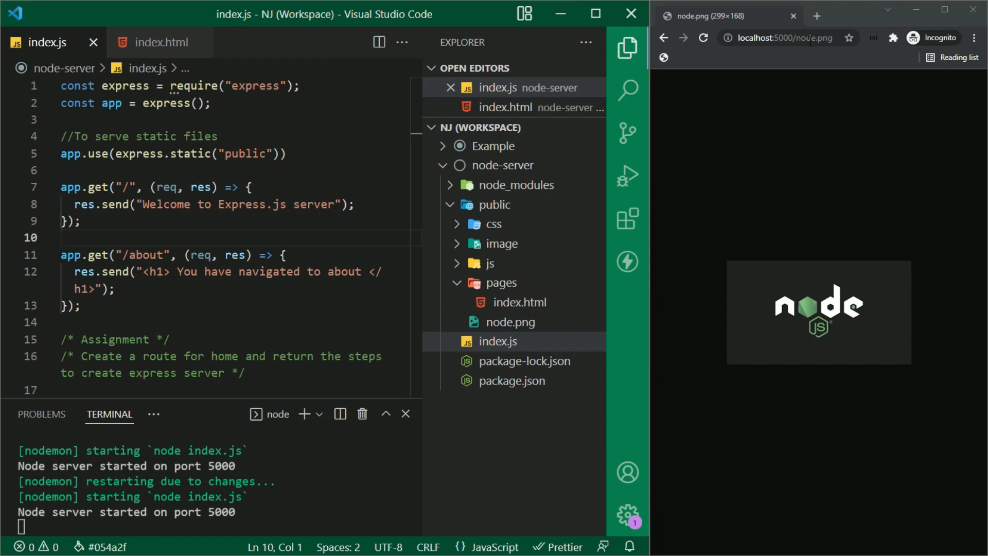
# Load localhost:5000/pages/ in Chrome to see the static heading, then return to the editor
pyautogui.click(781, 39)
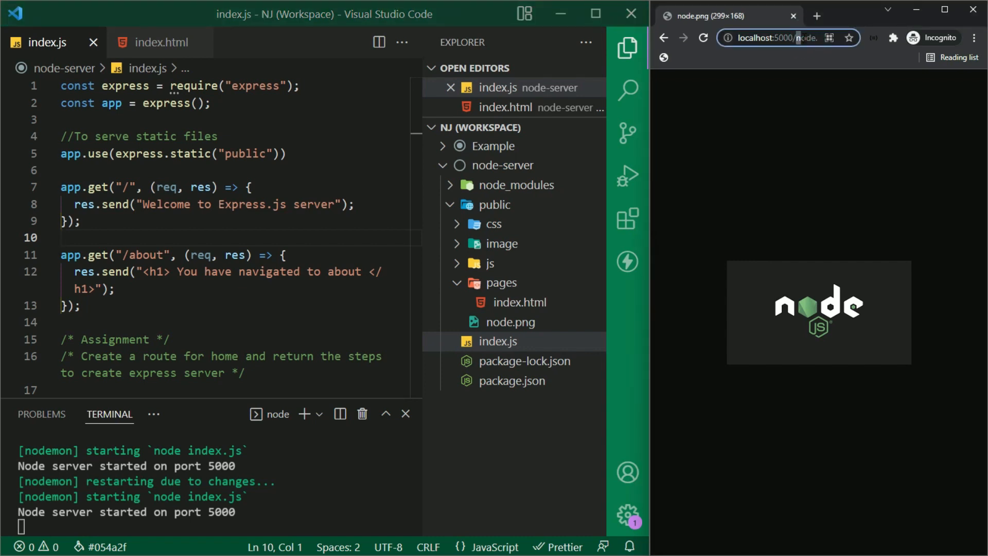
pyautogui.click(774, 38)
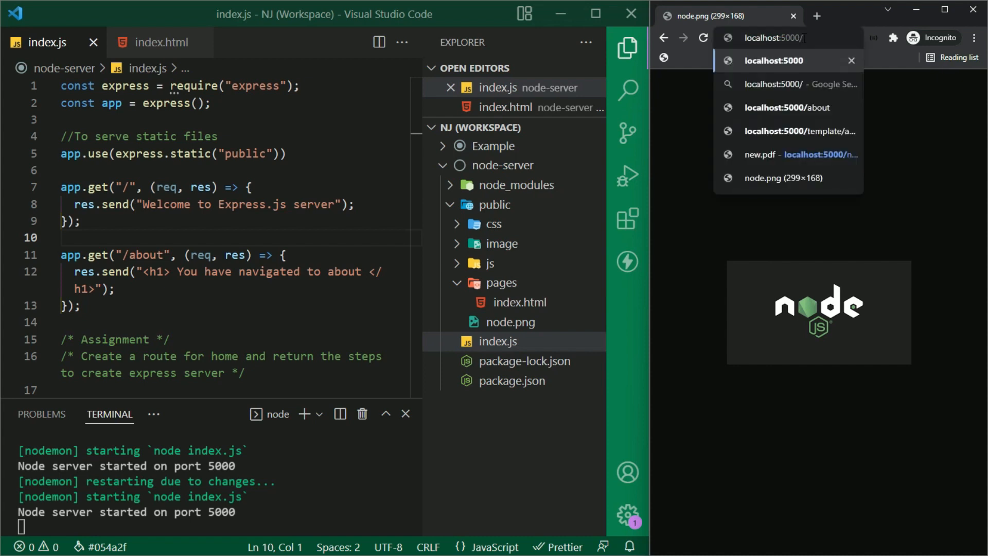
pyautogui.write('pages')
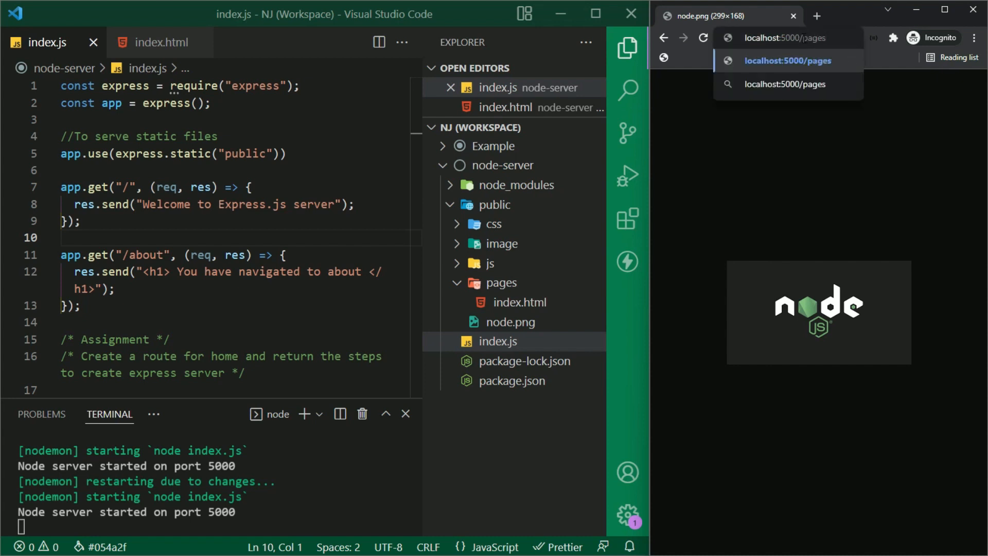
pyautogui.click(787, 60)
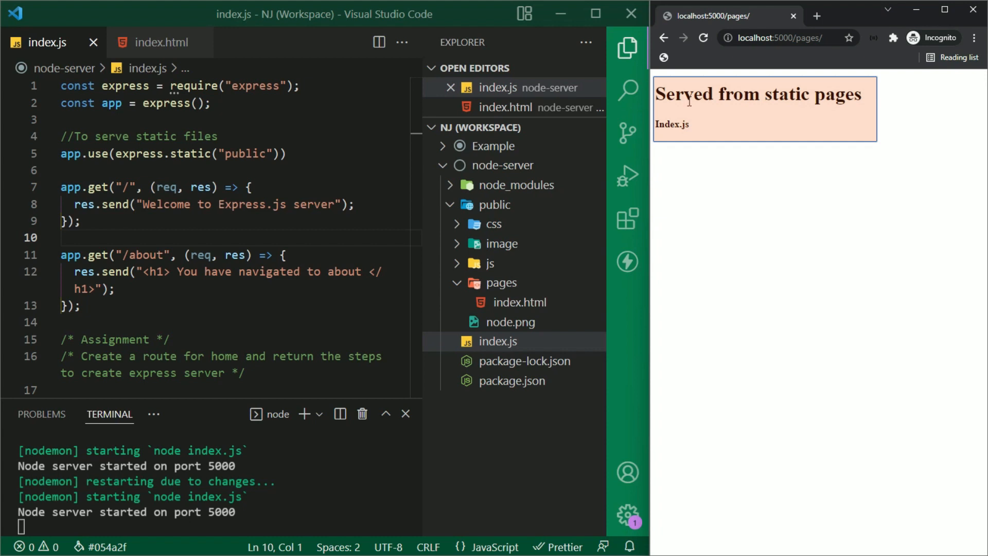
pyautogui.moveTo(653, 169)
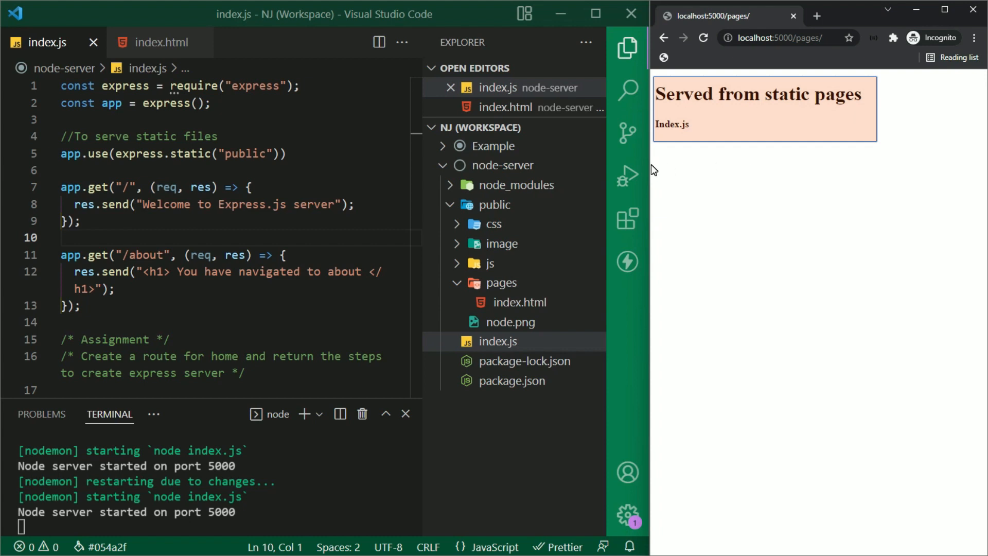
pyautogui.click(625, 47)
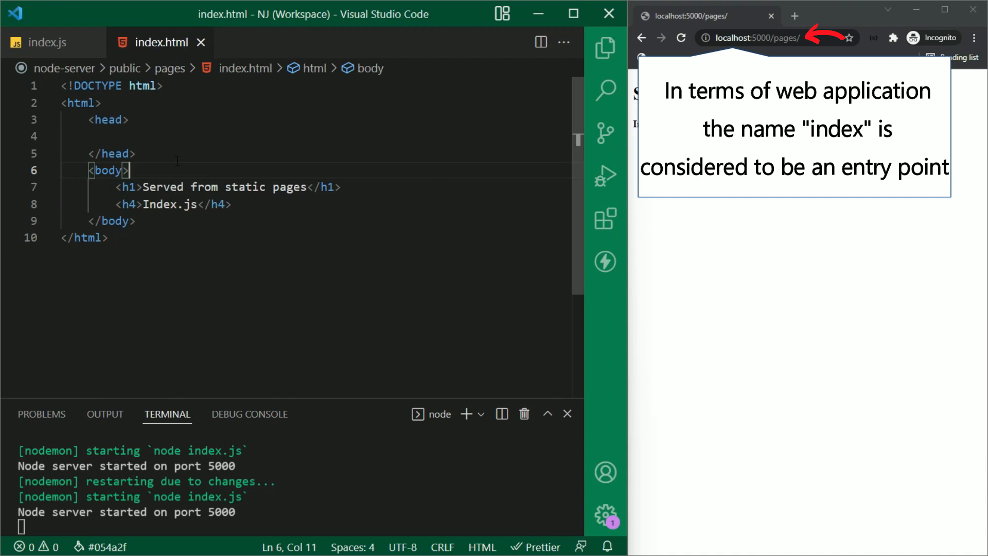
# Bring index.js back into focus in the editor
pyautogui.click(47, 42)
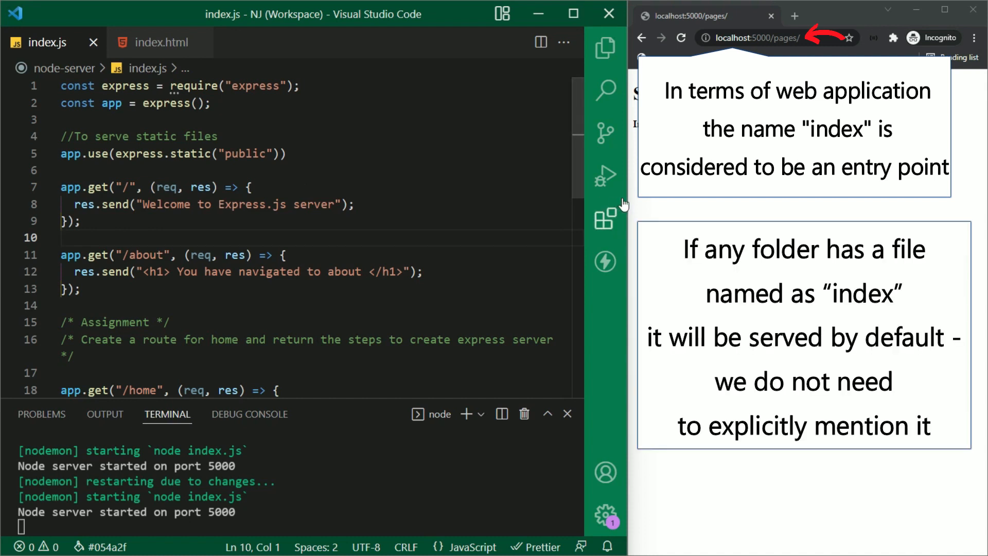
pyautogui.moveTo(604, 218)
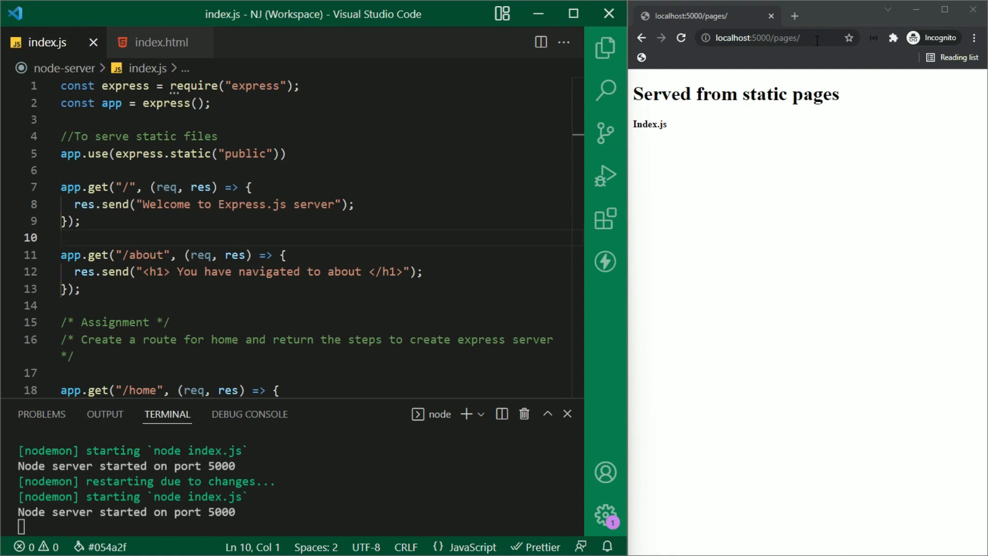
# Create public/css/style.css with h1 { color: green; } and save it
pyautogui.click(604, 47)
pyautogui.write('style')
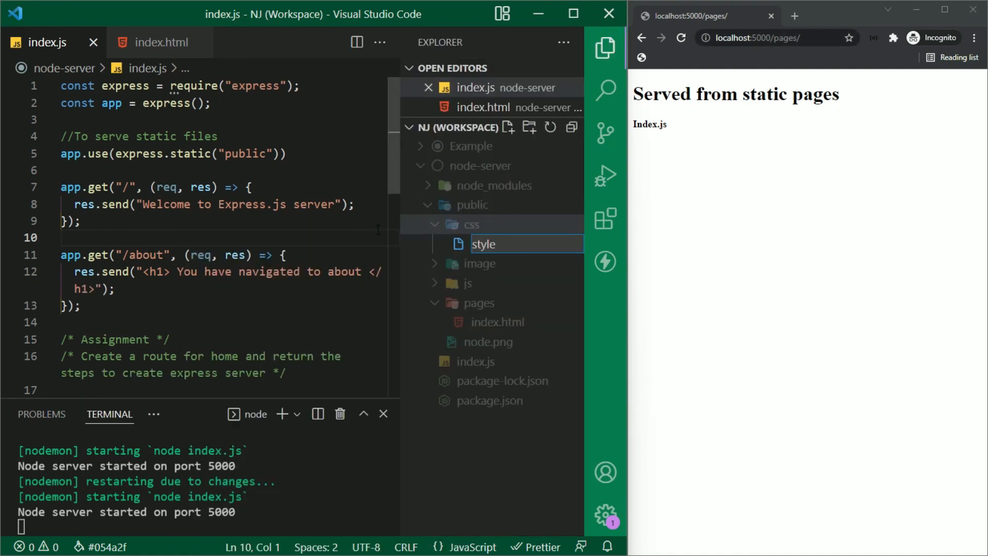
pyautogui.write('.css')
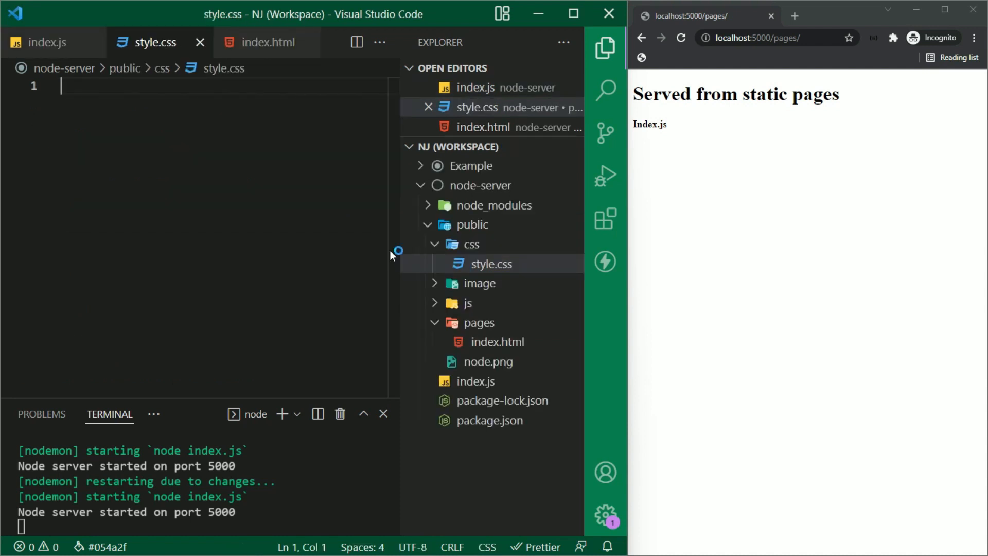
pyautogui.write('h1')
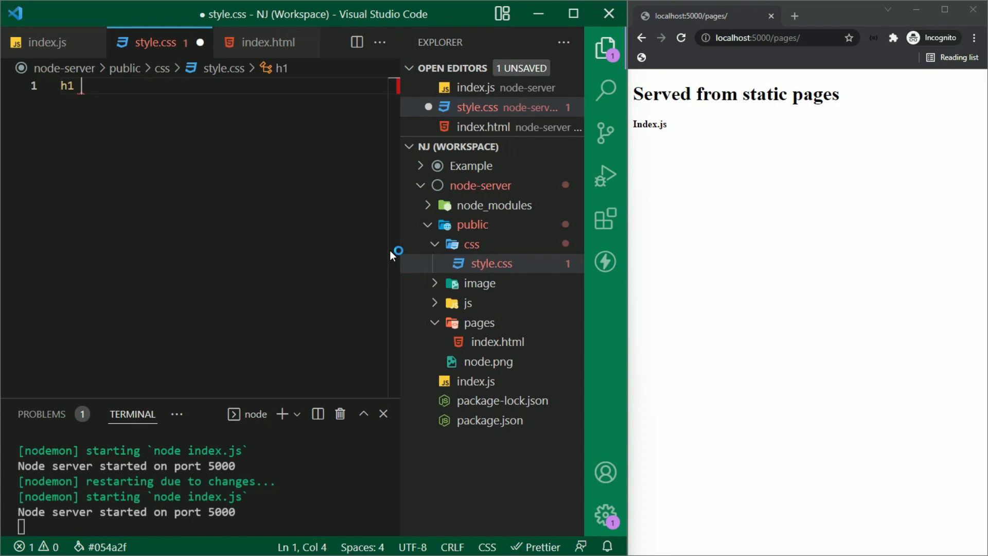
pyautogui.write('{')
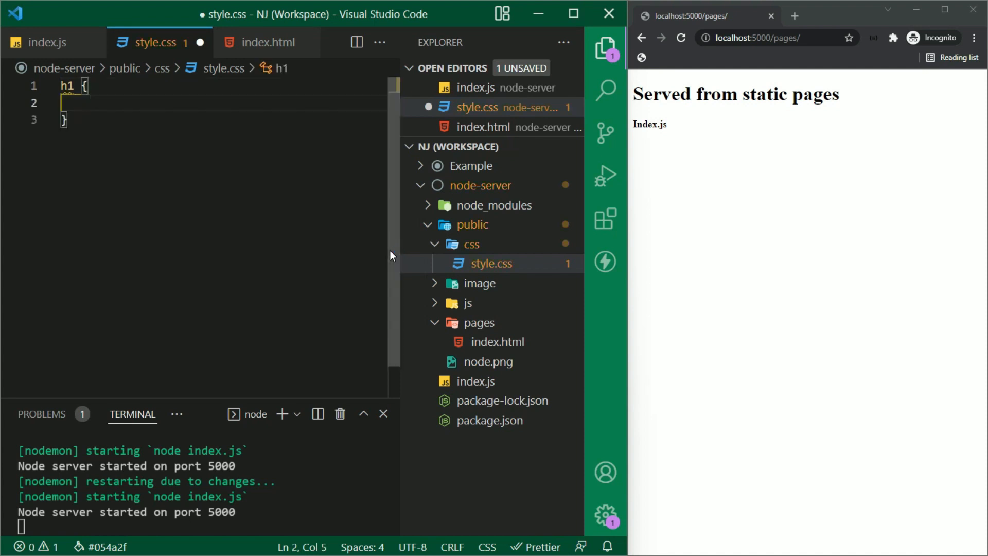
pyautogui.write('color:')
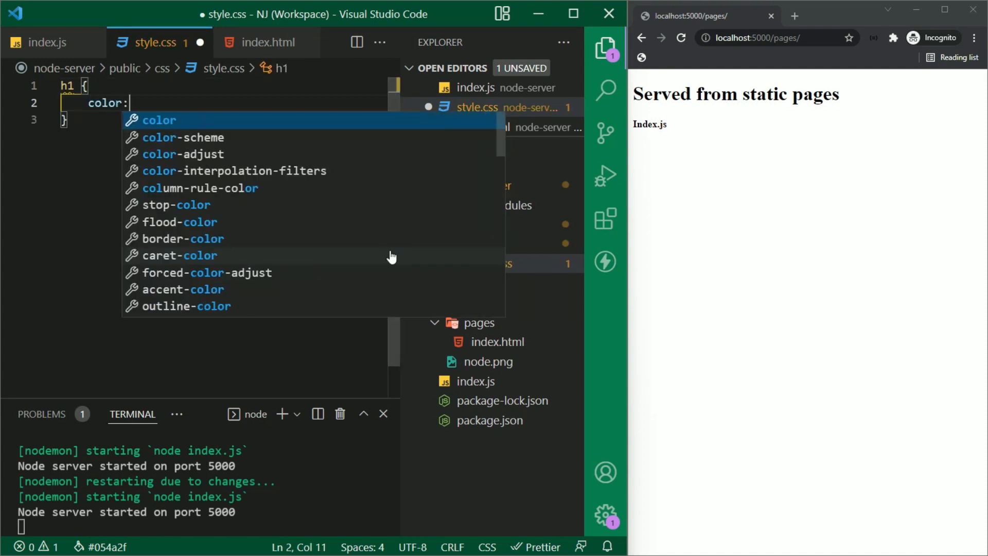
pyautogui.write('green;')
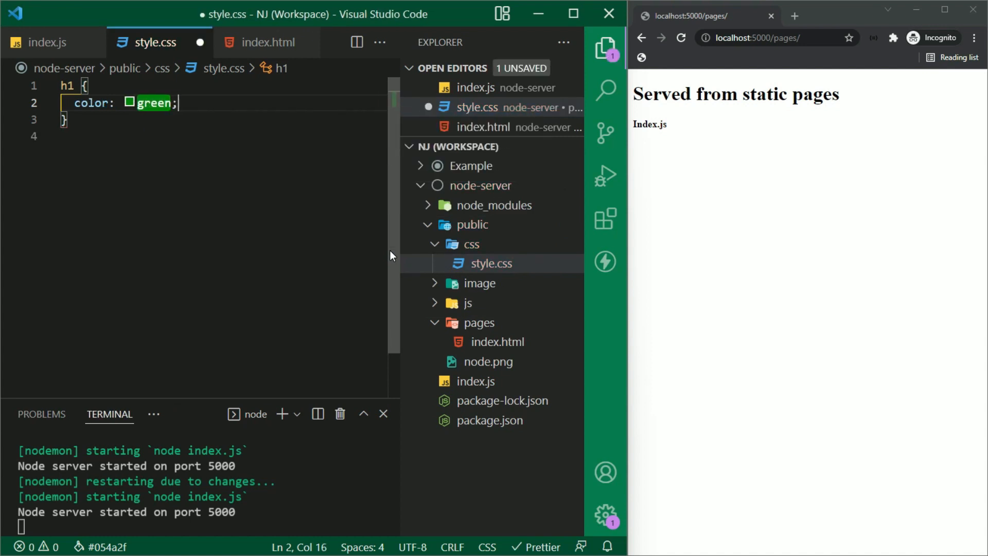
pyautogui.press('ctrl+s')
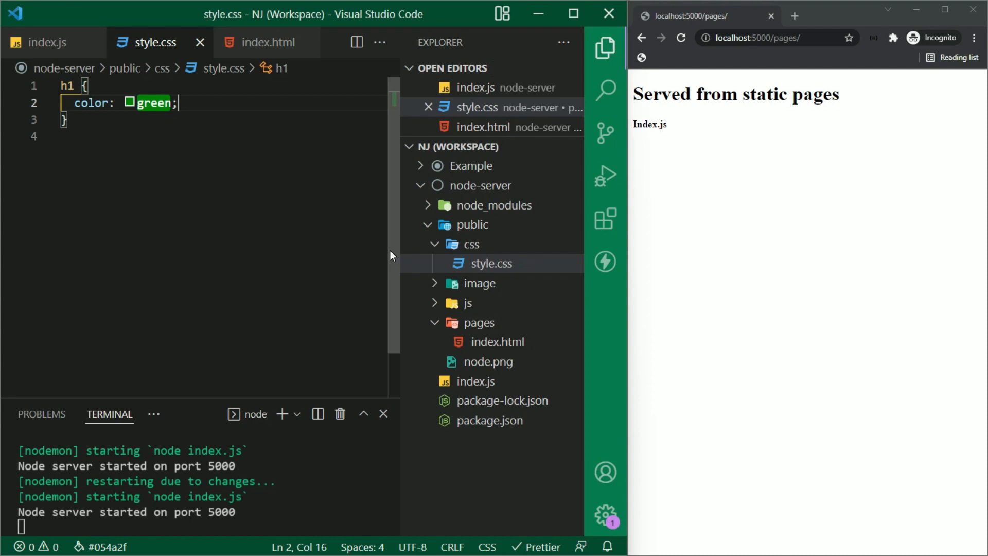
pyautogui.moveTo(265, 42)
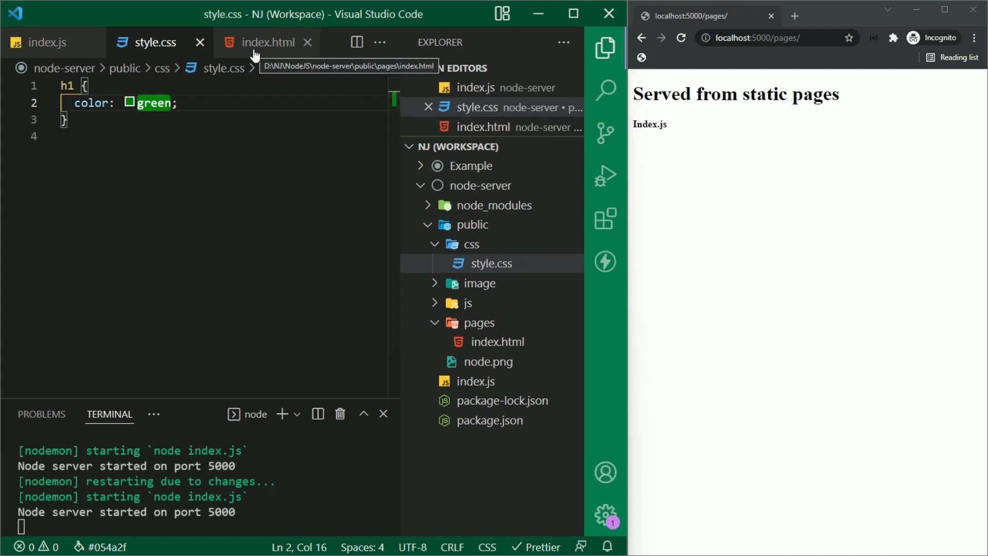
# Add <link rel="stylesheet" href="/css/style.css"> to index.html's head and save it
pyautogui.click(267, 43)
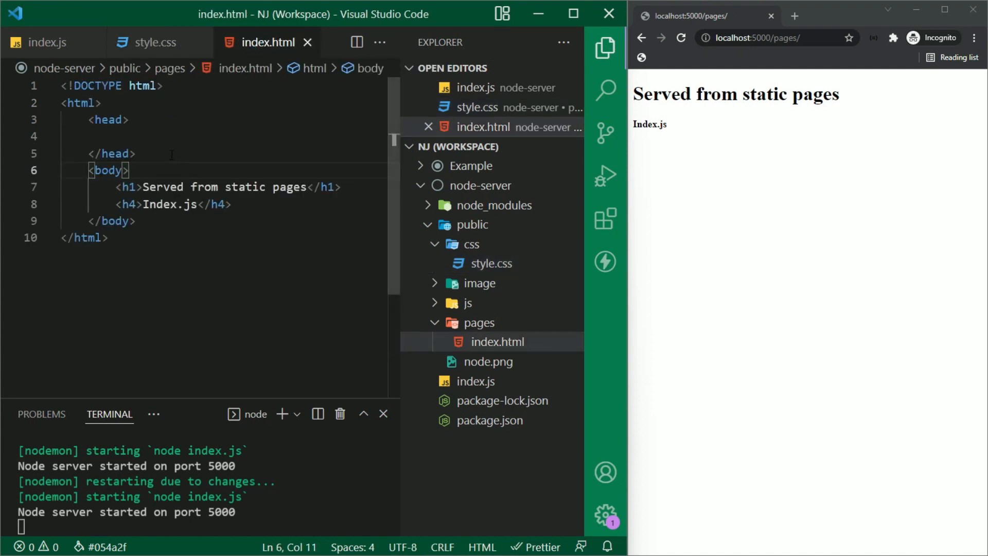
pyautogui.write('<link rel="stylesheet" href="/css/sty')
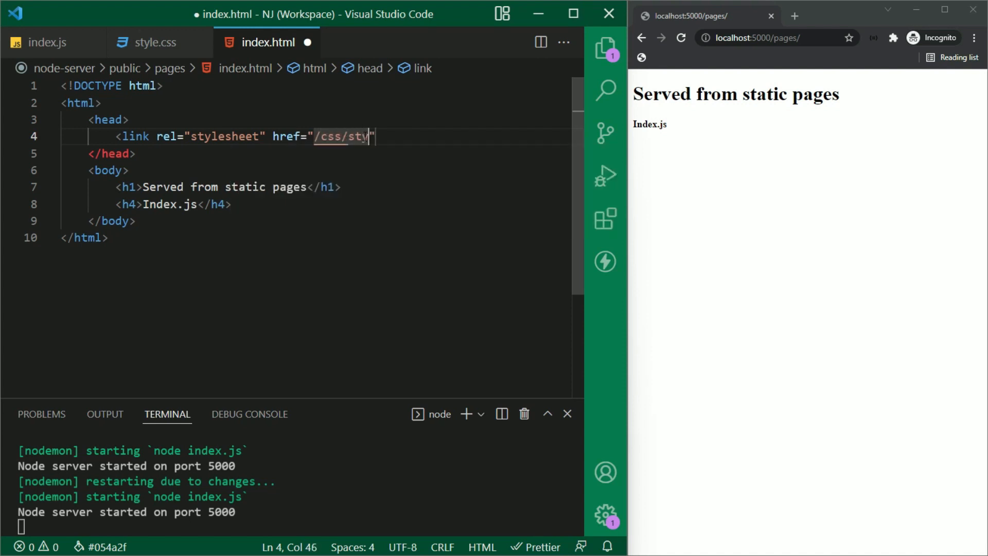
pyautogui.write('le.css')
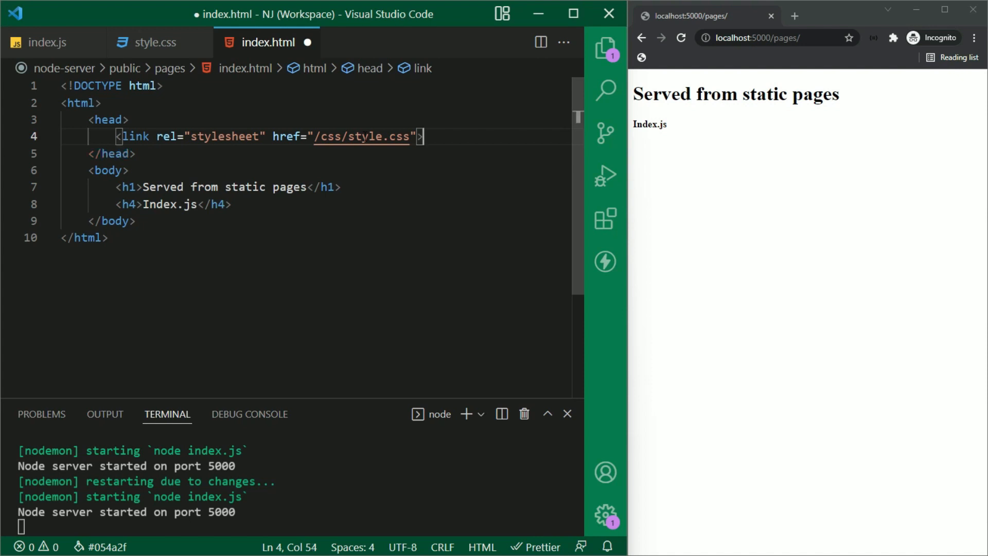
pyautogui.press('ctrl+s')
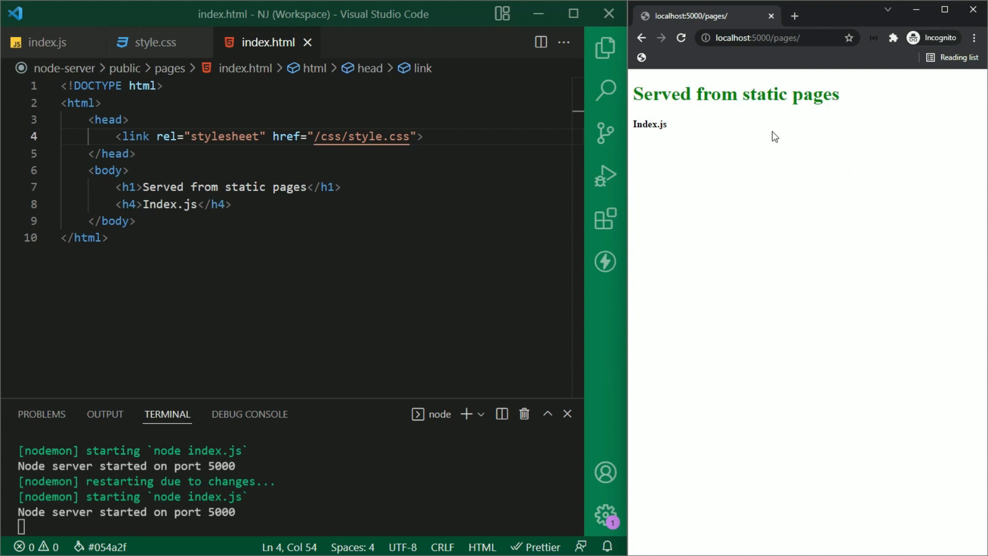
pyautogui.moveTo(776, 152)
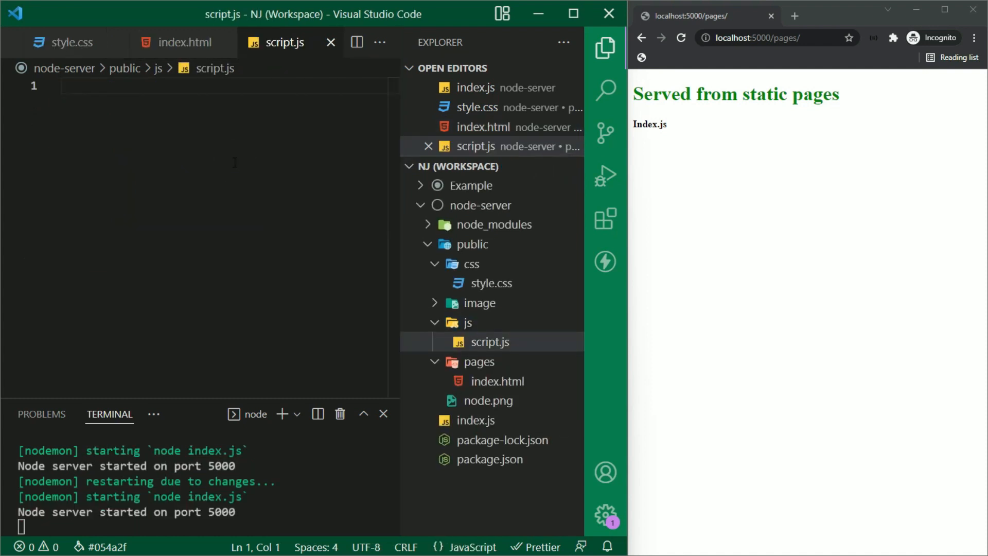
# Write alert("Welcome to Node.js"); in script.js
pyautogui.write('alert("Welcome to Node")')
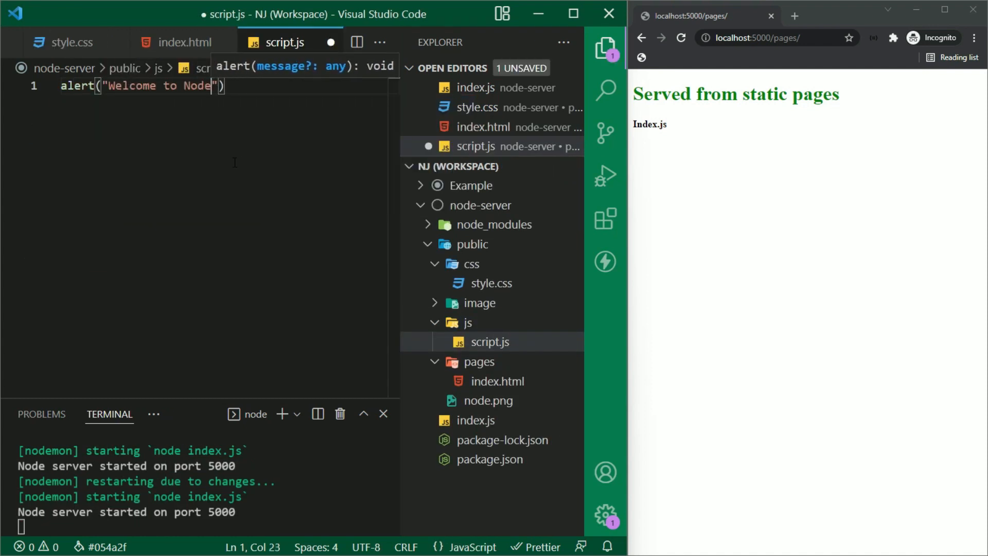
pyautogui.write('.js')
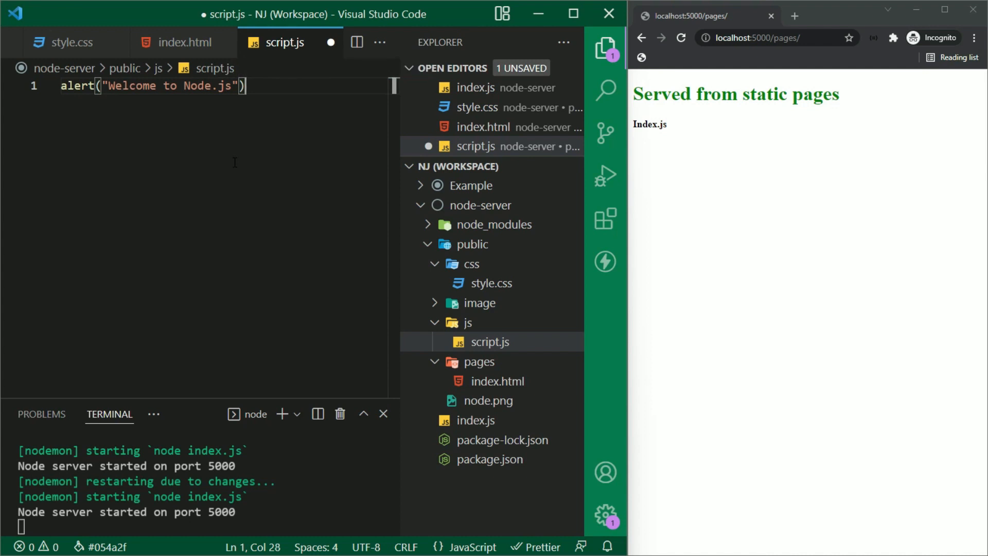
pyautogui.write(';')
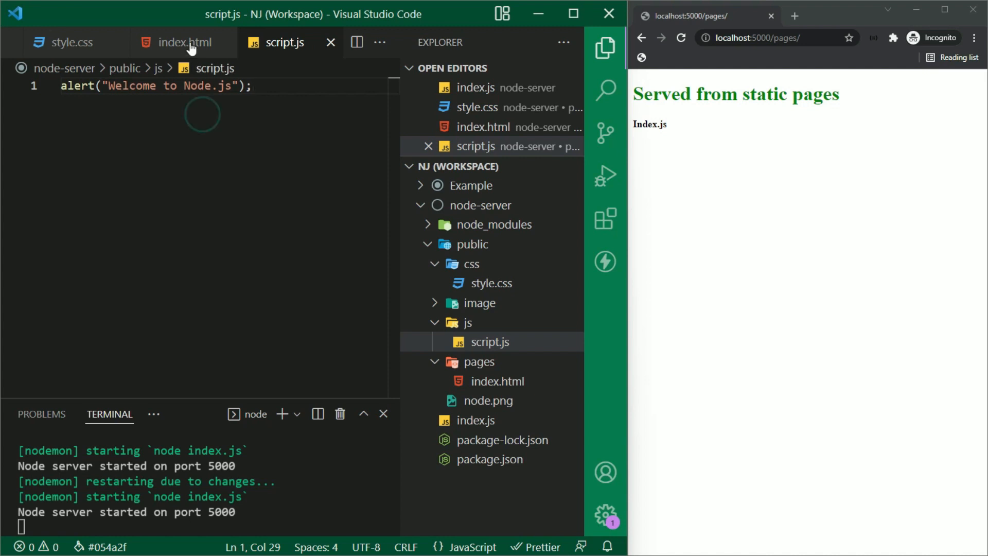
# Add <script src="/js/script.js"></script> to the index page's head
pyautogui.click(187, 42)
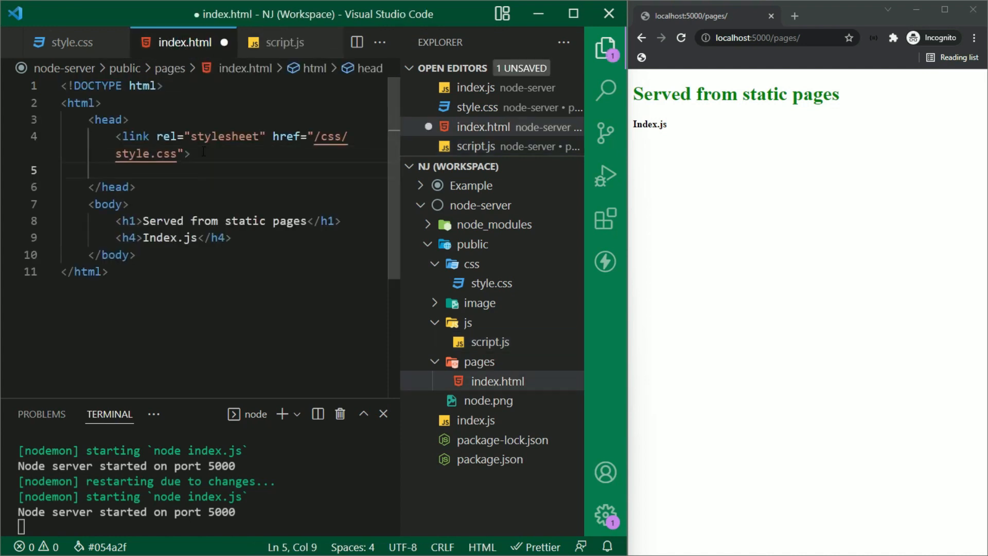
pyautogui.write('<script src="/js/script.js"></script>')
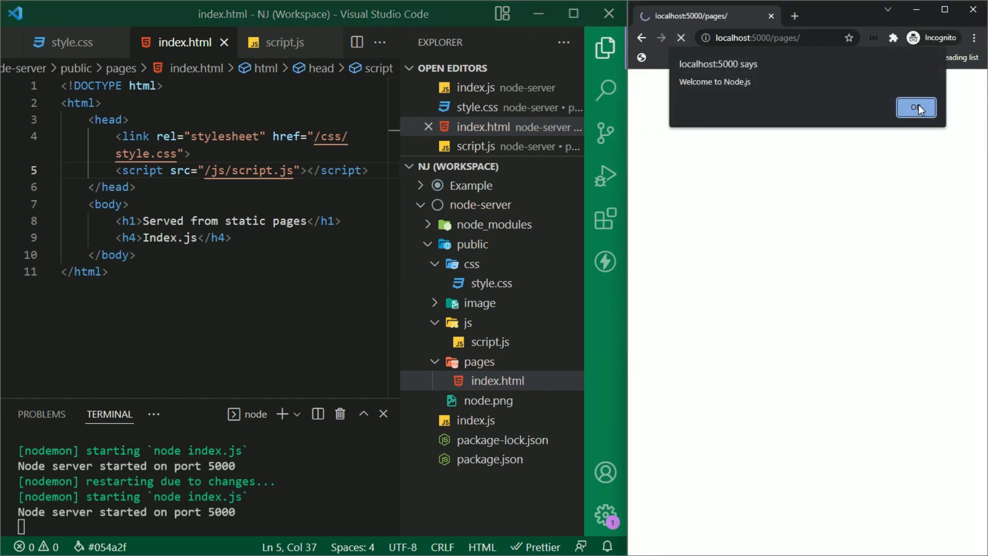
# Reload localhost:5000/pages/ in Chrome and acknowledge the Welcome to Node.js alert
pyautogui.click(916, 107)
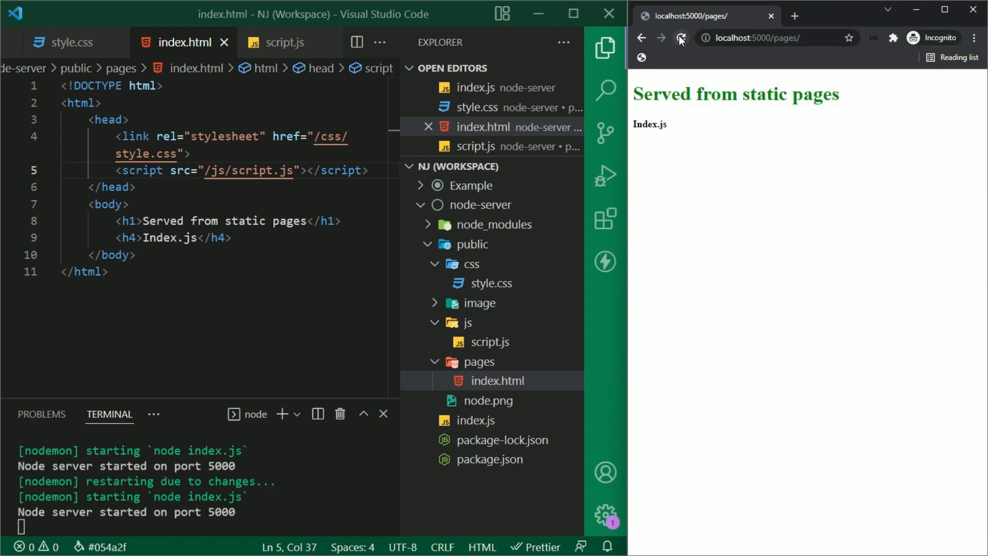
pyautogui.click(680, 38)
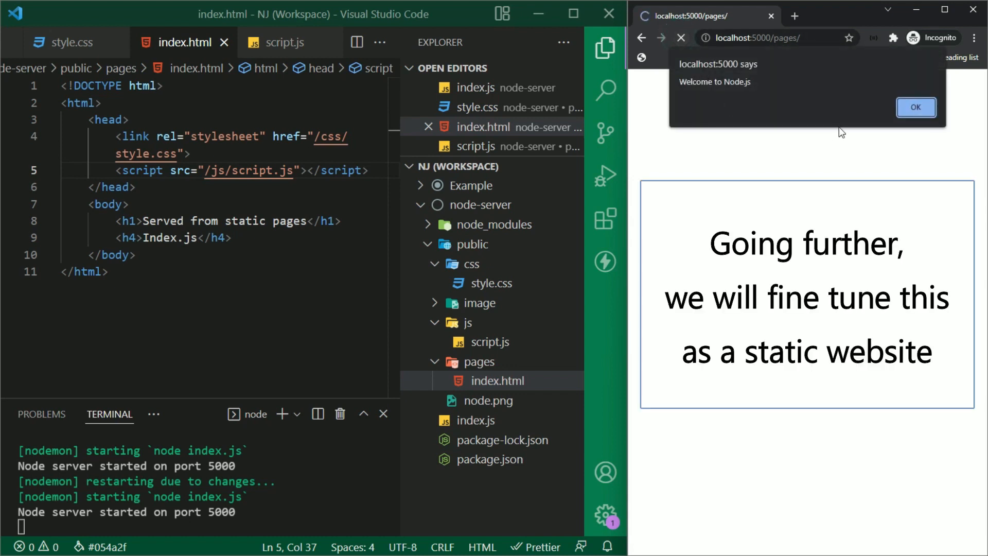
pyautogui.click(915, 107)
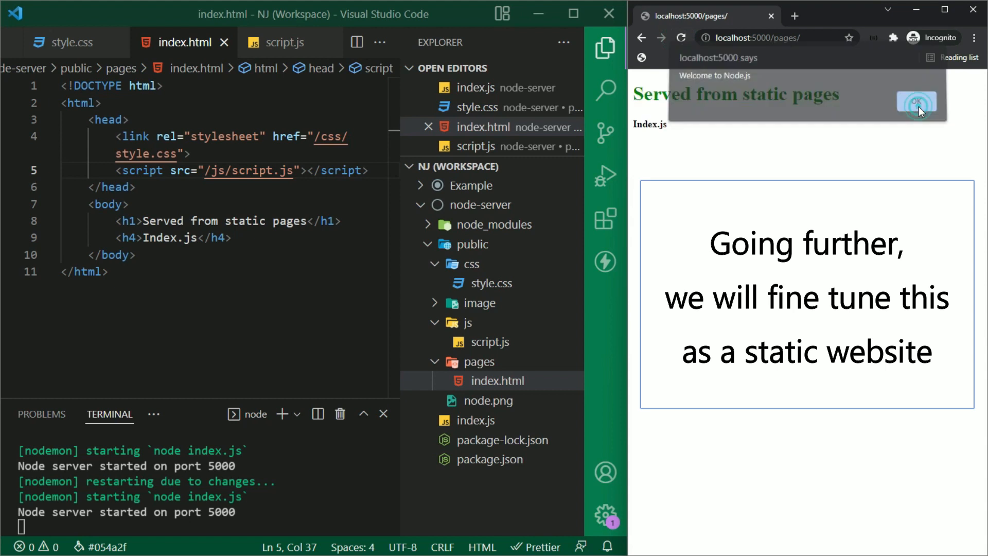
pyautogui.click(916, 102)
pyautogui.write('about.html')
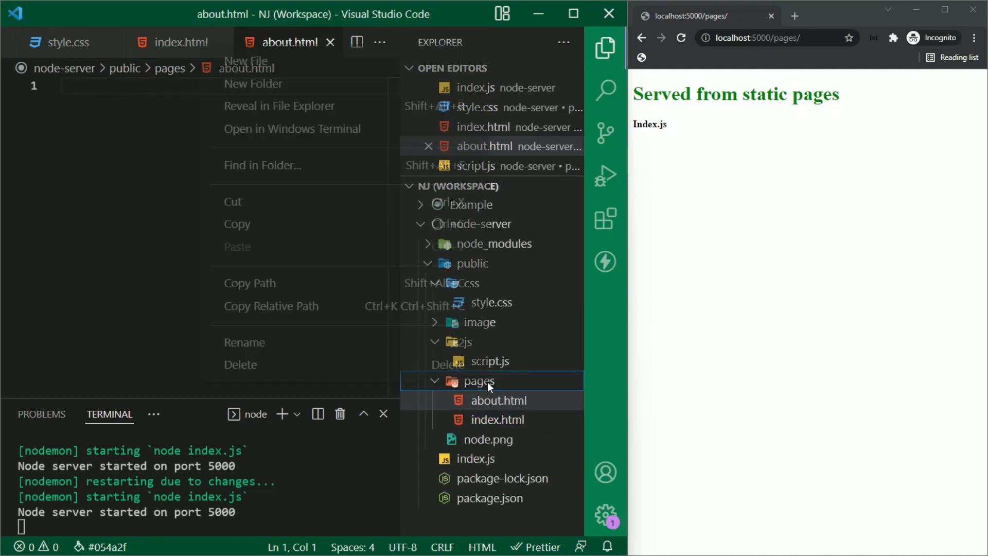
# Create dashboard.html in the pages folder beside about.html and return to index.html
pyautogui.click(246, 61)
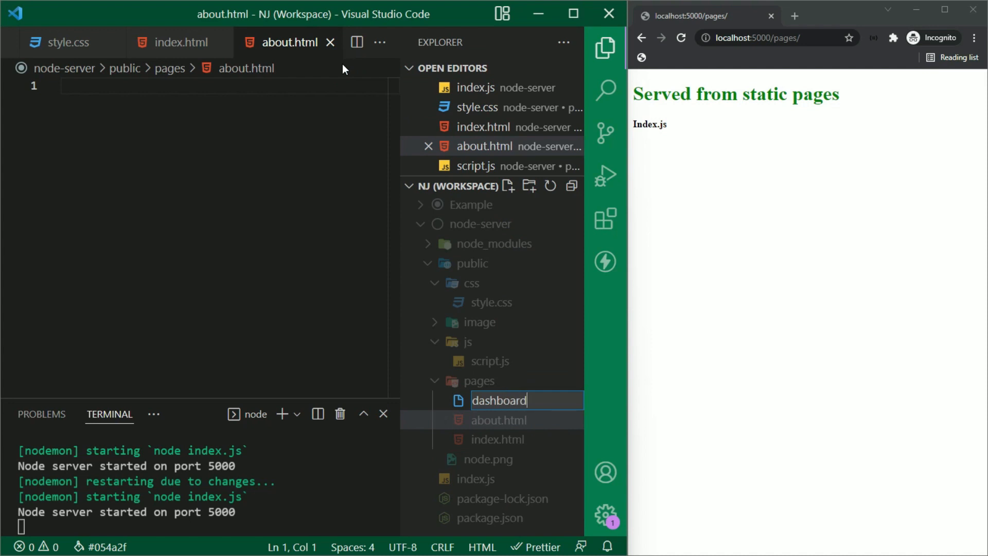
pyautogui.press('Enter')
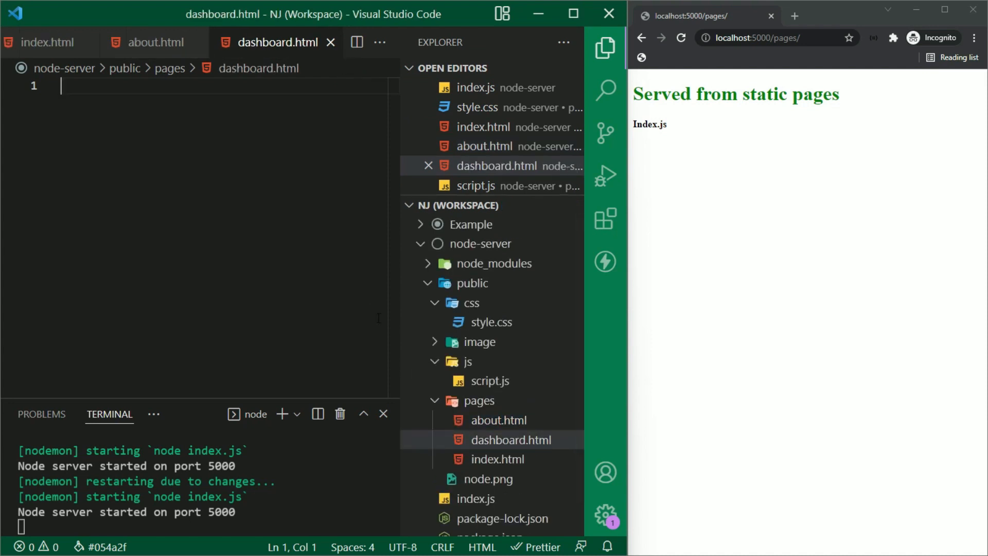
pyautogui.click(497, 479)
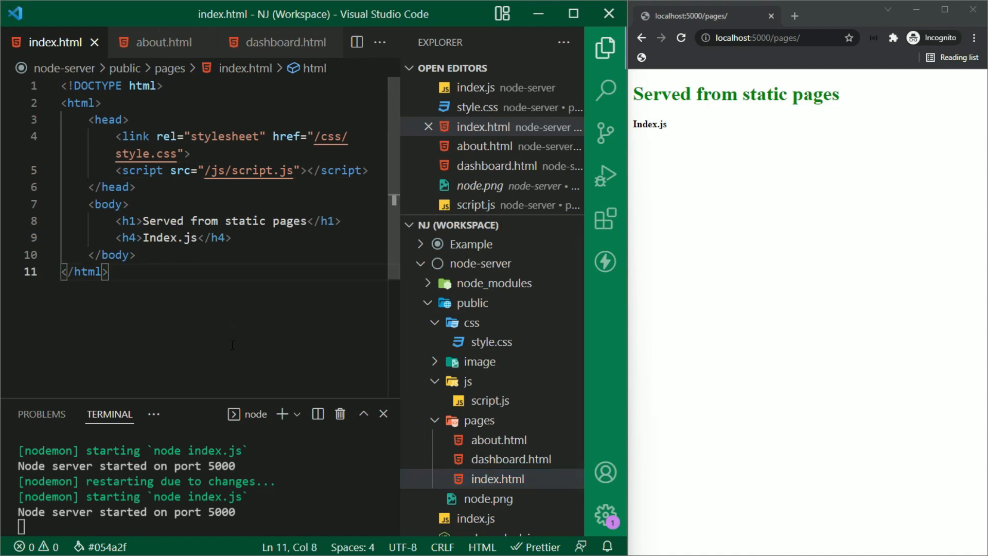
# Copy index.html's markup into the new pages, heading them About and Dashboard
pyautogui.press('ctrl+a')
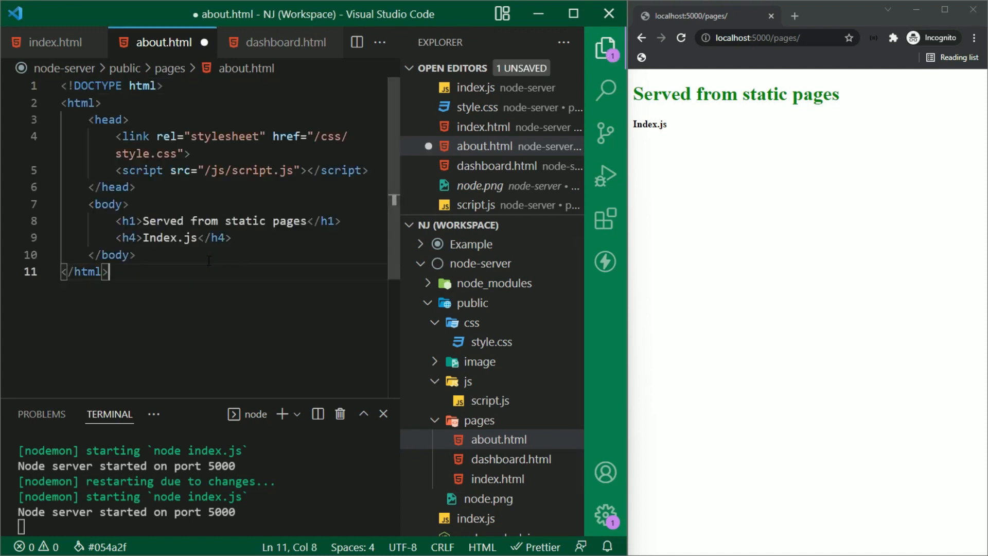
pyautogui.write('Ab')
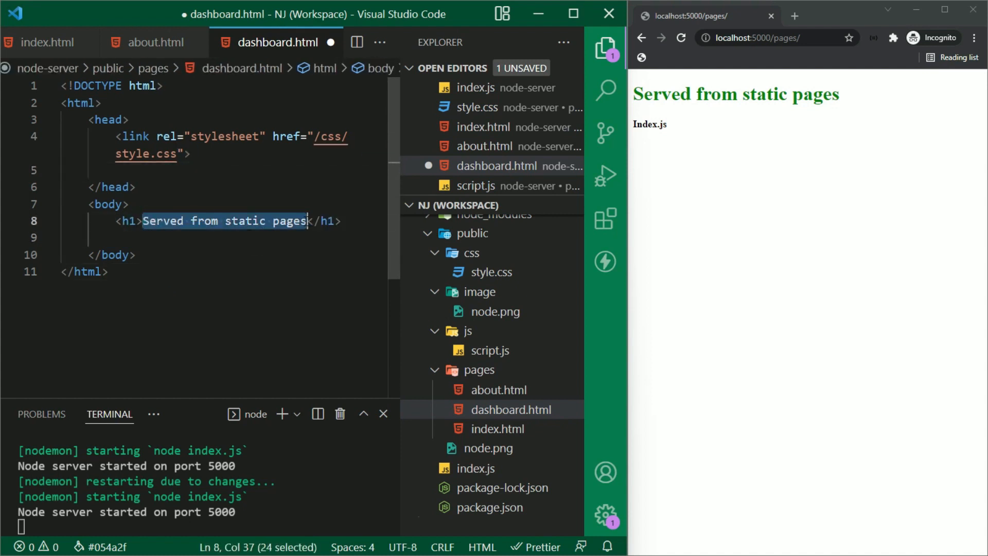
pyautogui.write('Dashboard')
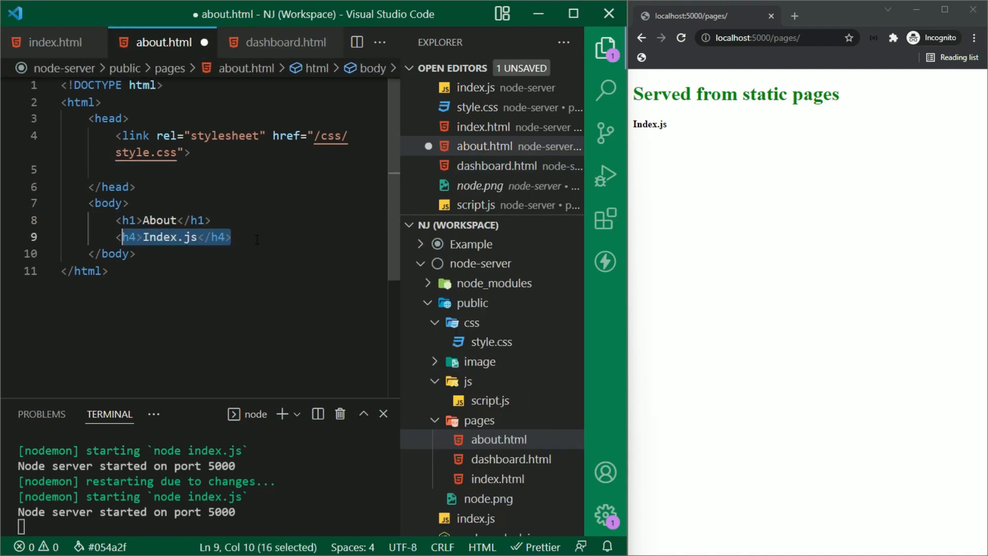
# Replace about.html's h4 with <img src="/image/node.png"/> and check node.png in the image folder
pyautogui.write('<img src="')
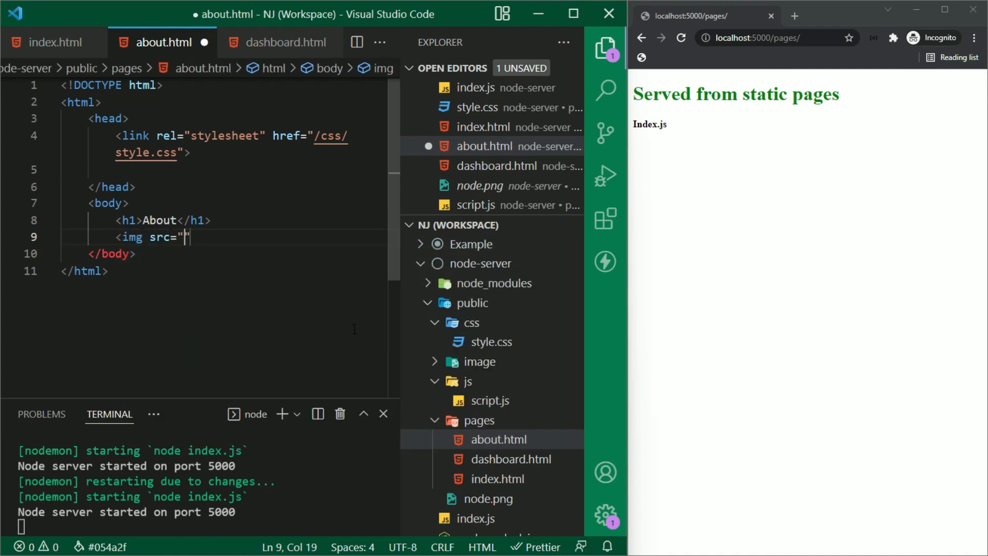
pyautogui.write('/image')
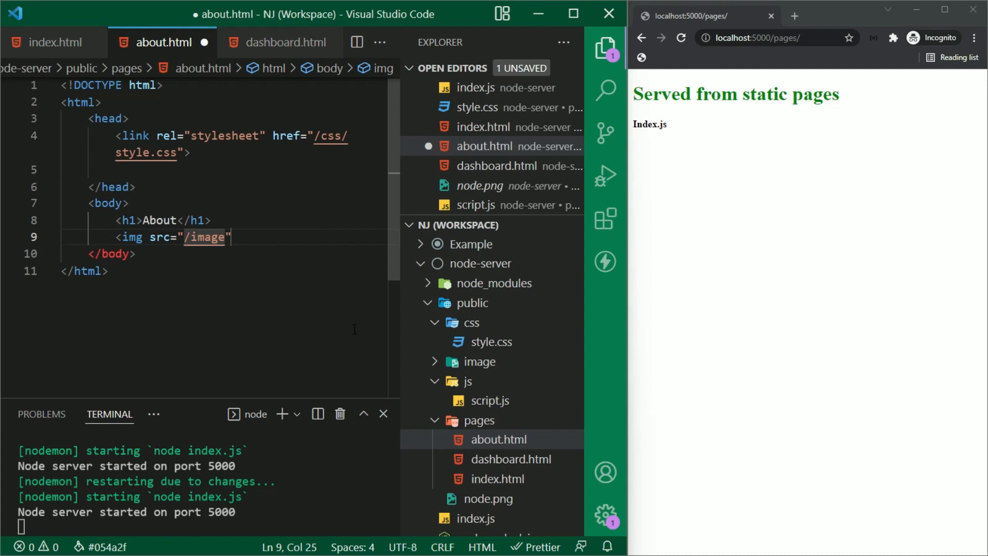
pyautogui.write('node.png')
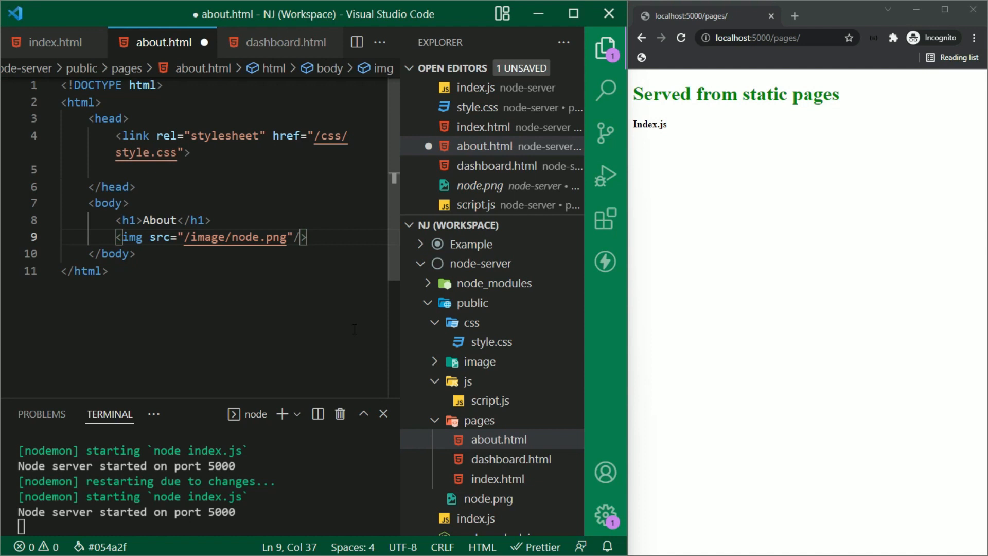
pyautogui.click(478, 362)
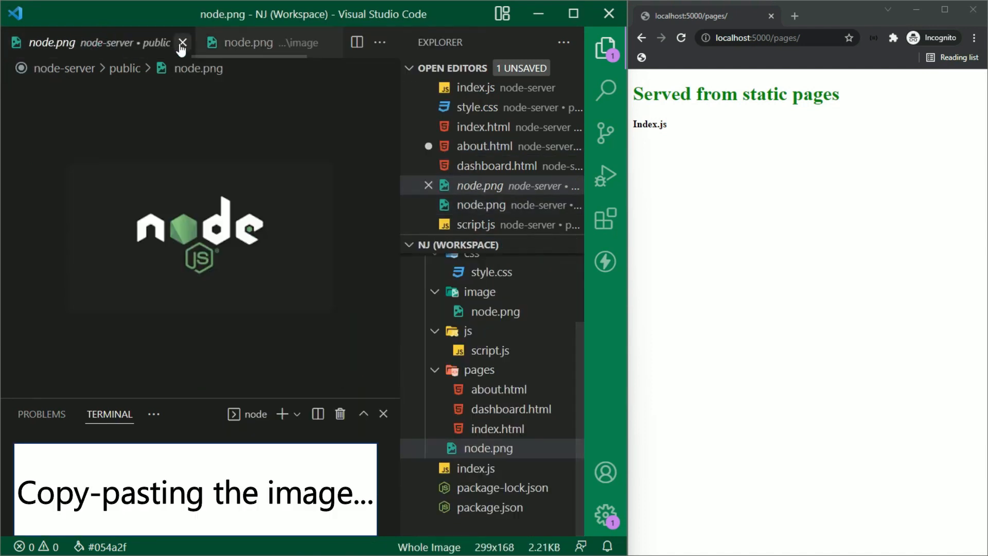
pyautogui.click(680, 38)
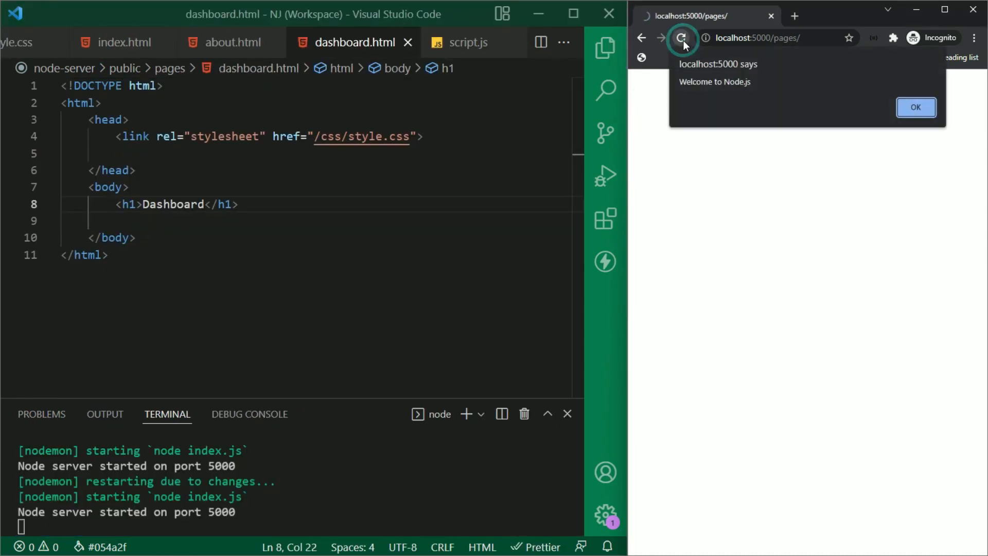
# Acknowledge the alert and browse to localhost:5000/pages/about.html in Chrome
pyautogui.click(915, 107)
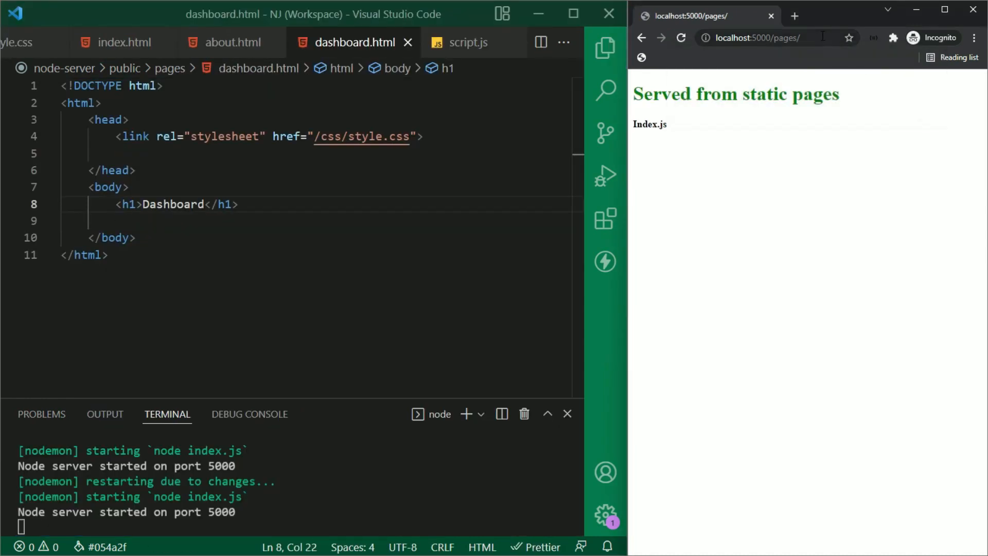
pyautogui.click(775, 37)
pyautogui.write('abo')
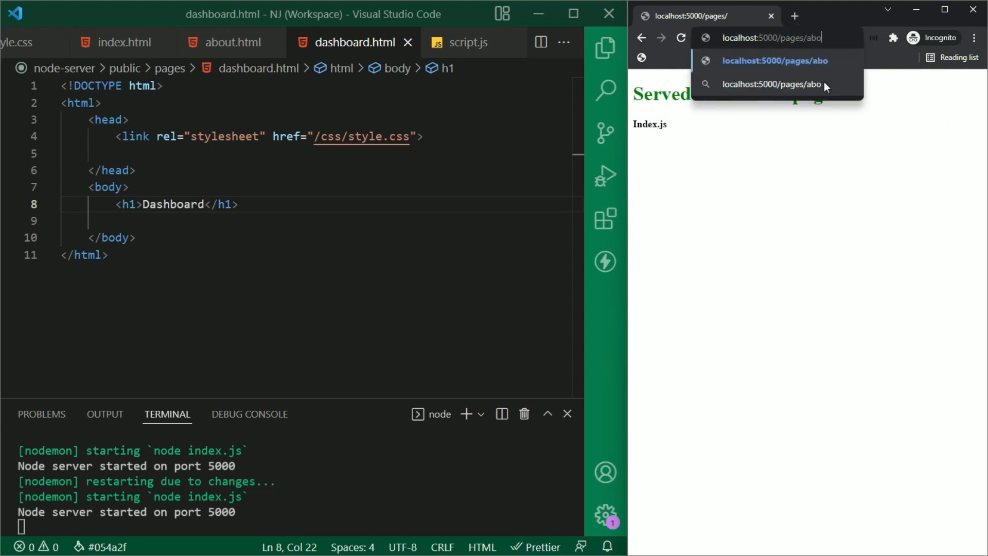
pyautogui.write('ut.htm')
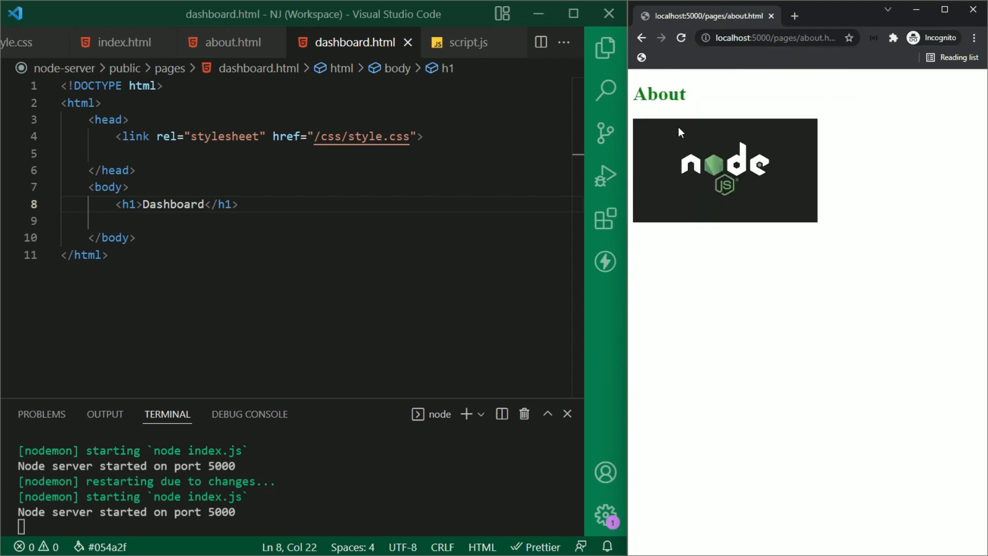
pyautogui.moveTo(785, 121)
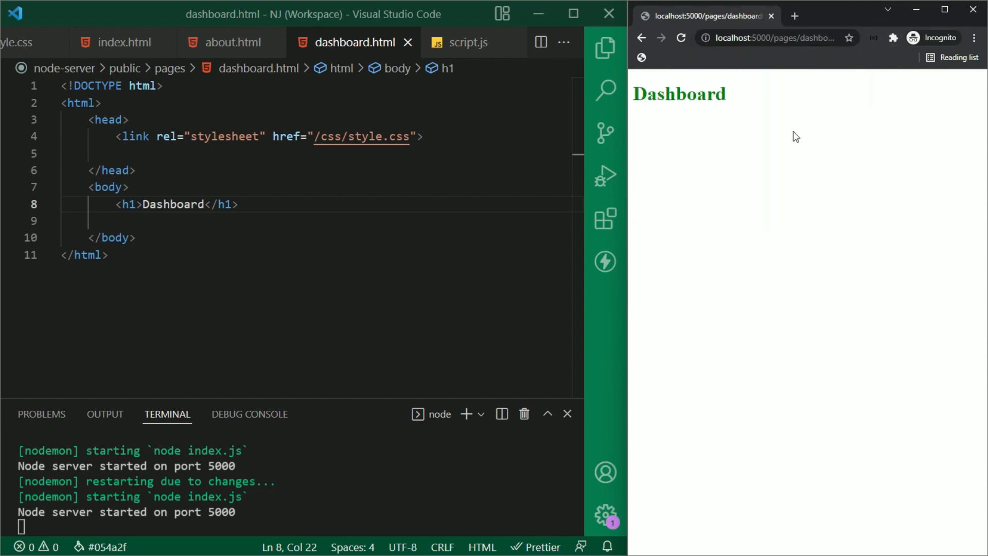
pyautogui.moveTo(760, 107)
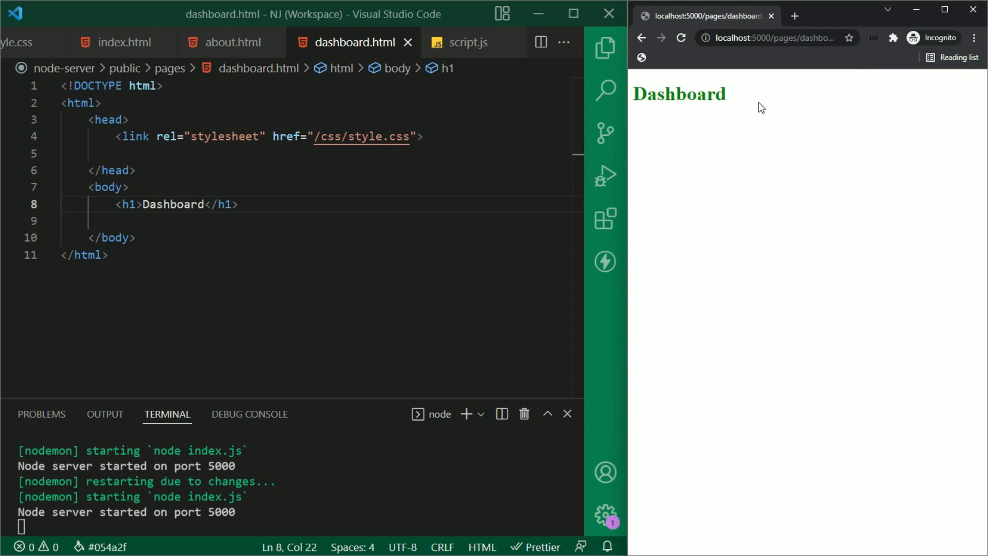